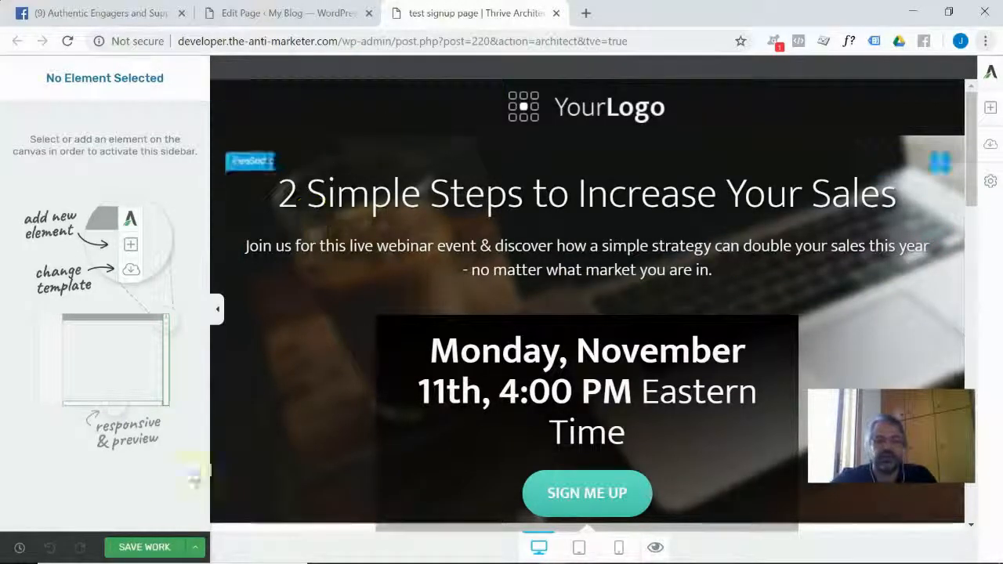
Save the sign-up template page and launch its live preview in a new tab.
{"action": "left_click", "coordinate": [586, 390]}
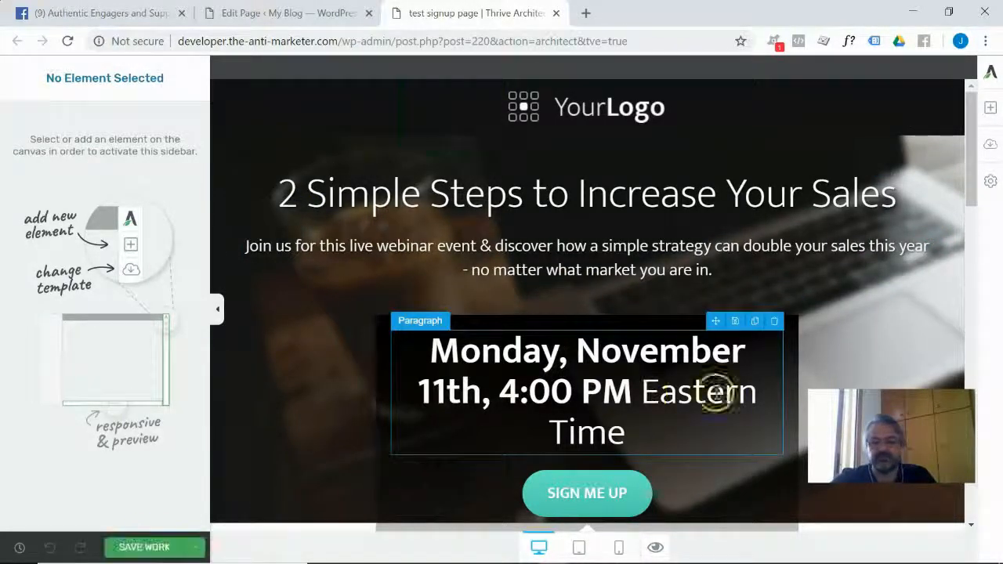
{"action": "left_click", "coordinate": [144, 547]}
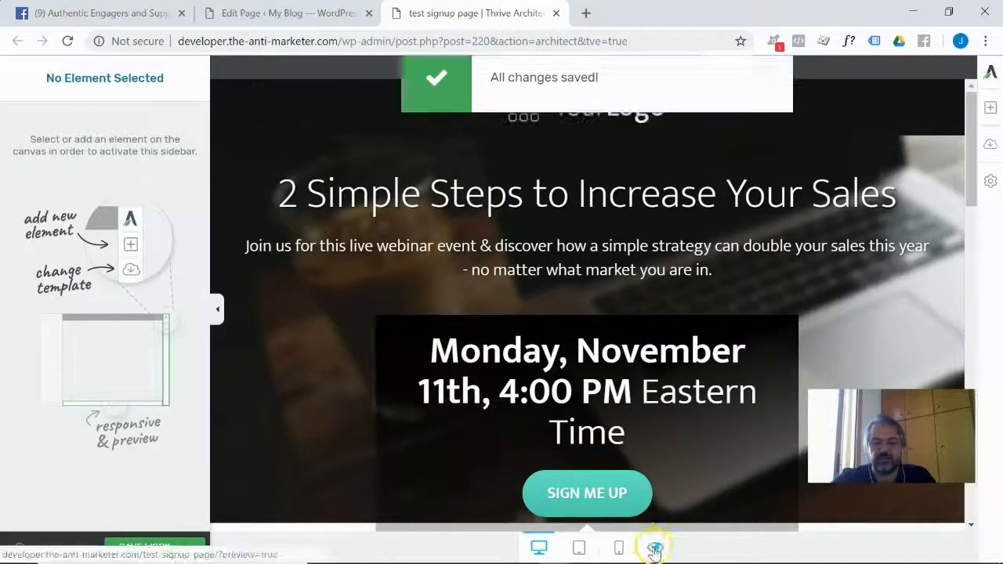
{"action": "left_click", "coordinate": [652, 547]}
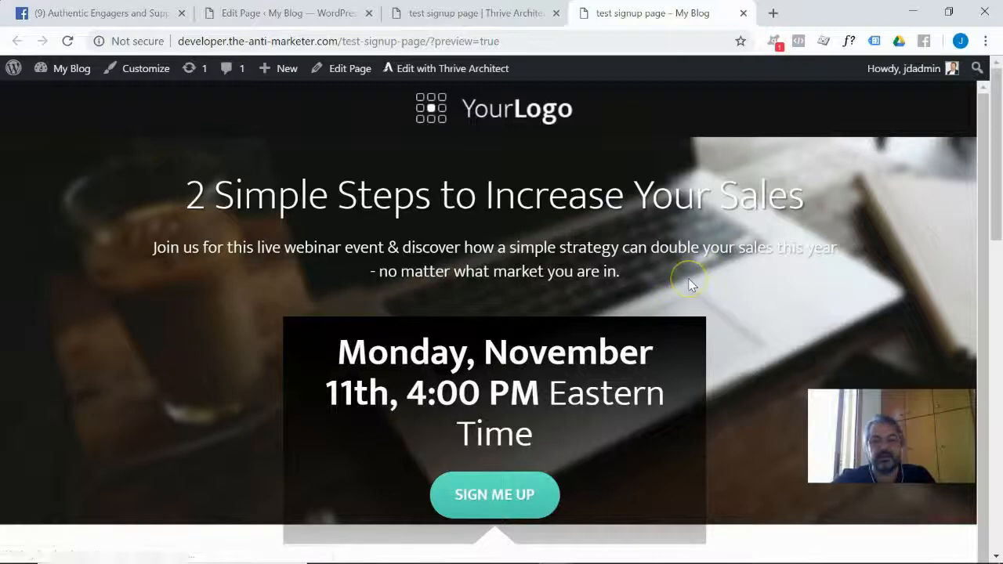
Scroll the preview, then confirm the SIGN ME UP popup opens and closes.
{"action": "scroll", "scroll_direction": "down", "scroll_amount": 3}
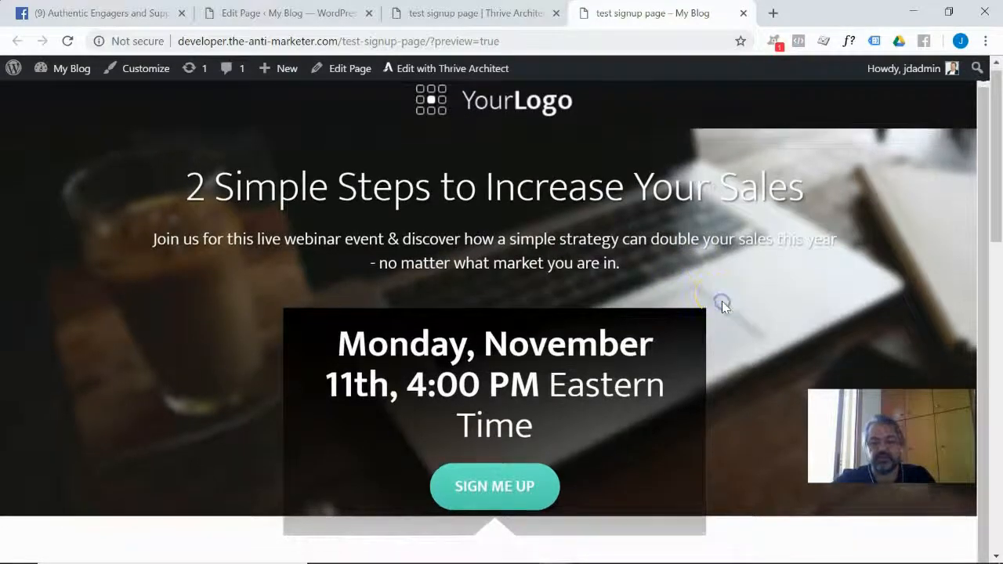
{"action": "scroll", "scroll_direction": "down", "scroll_amount": 3}
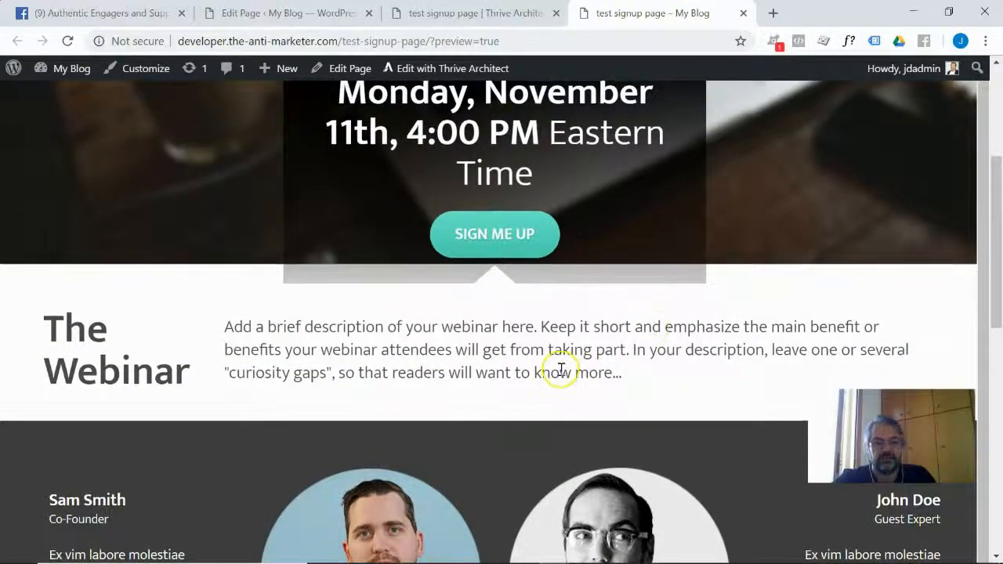
{"action": "scroll", "scroll_direction": "up", "scroll_amount": 3}
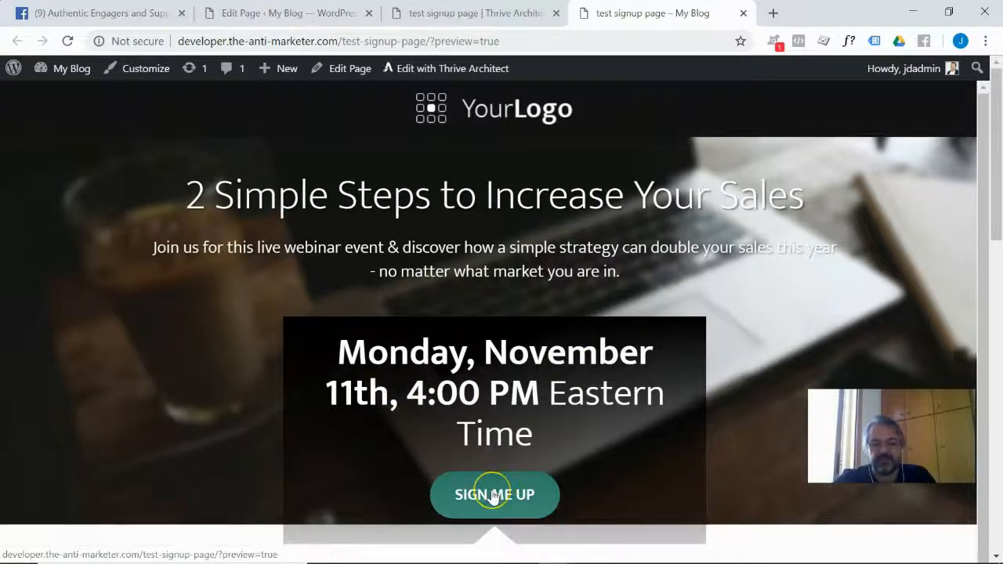
{"action": "left_click", "coordinate": [493, 495]}
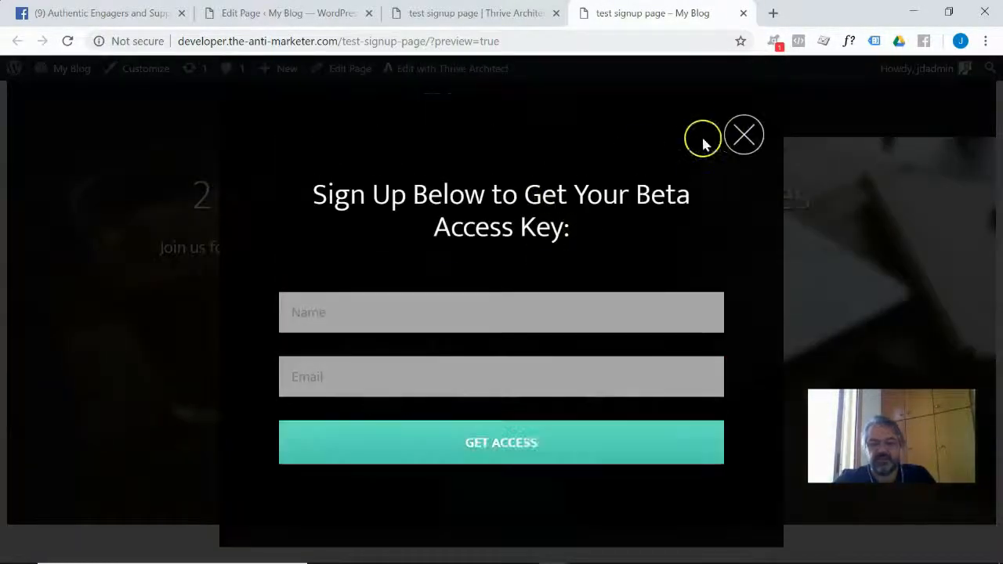
{"action": "left_click", "coordinate": [743, 135]}
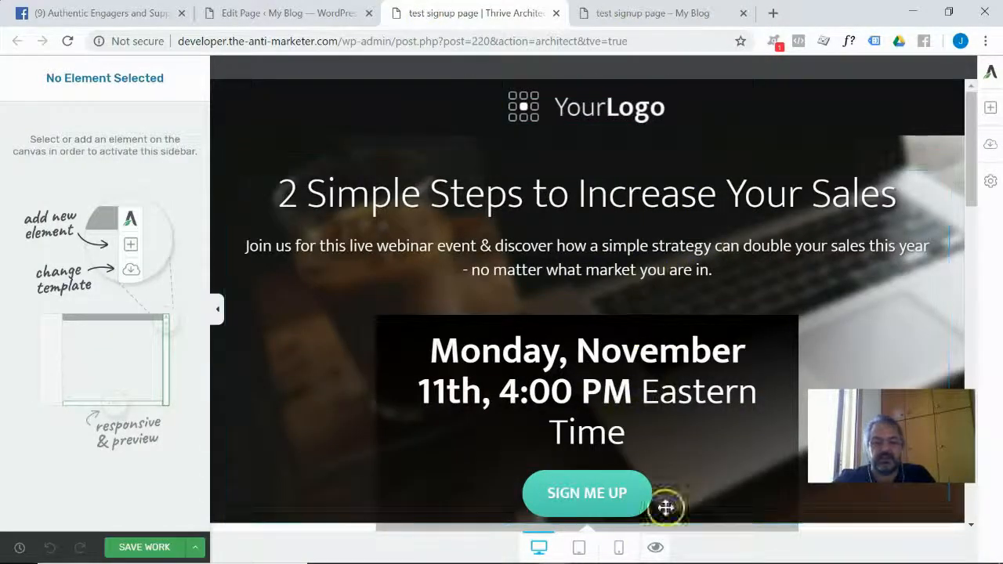
Add a Custom HTML element below the SIGN ME UP button and event date.
{"action": "left_click", "coordinate": [586, 491]}
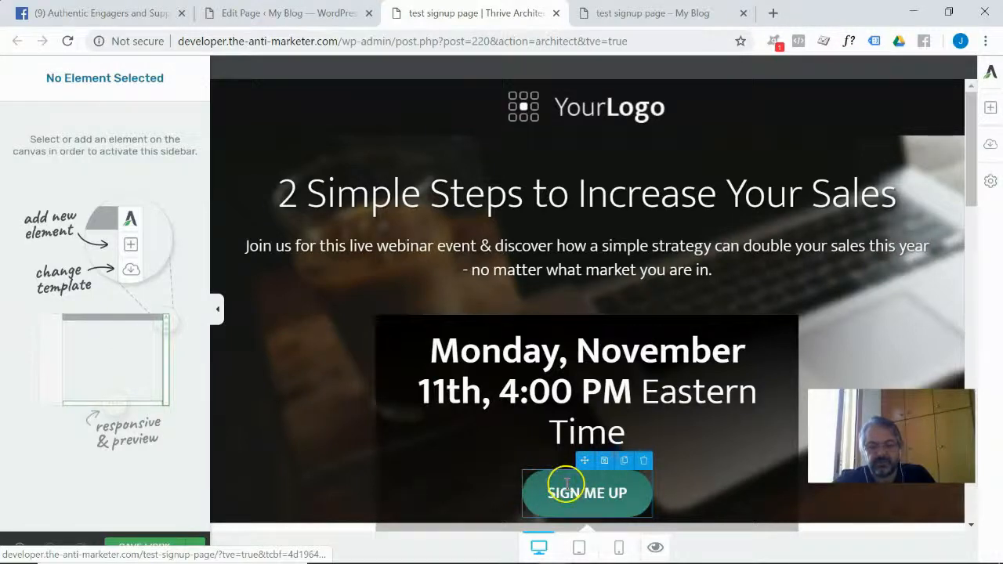
{"action": "left_click", "coordinate": [990, 106]}
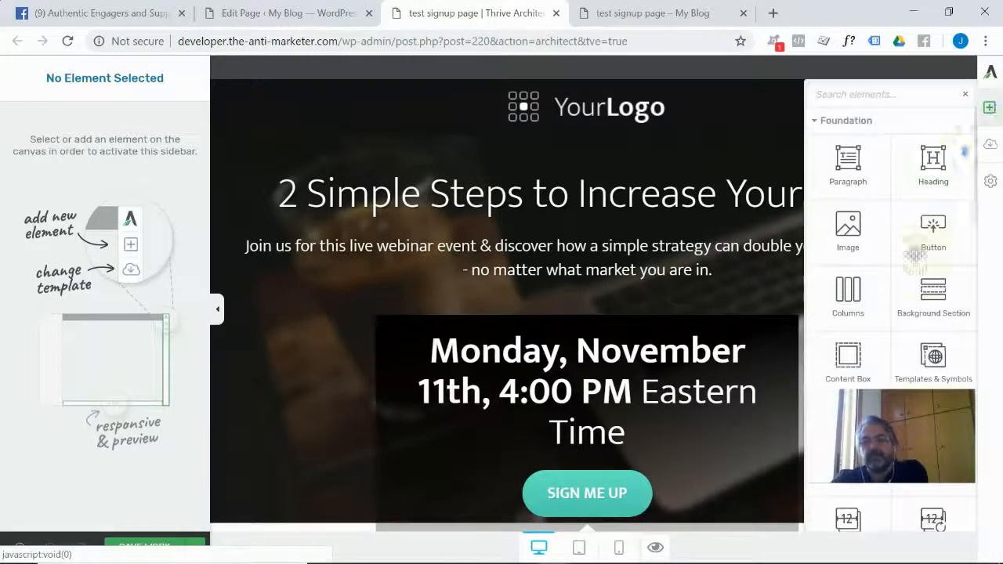
{"action": "scroll", "scroll_direction": "down", "scroll_amount": 3}
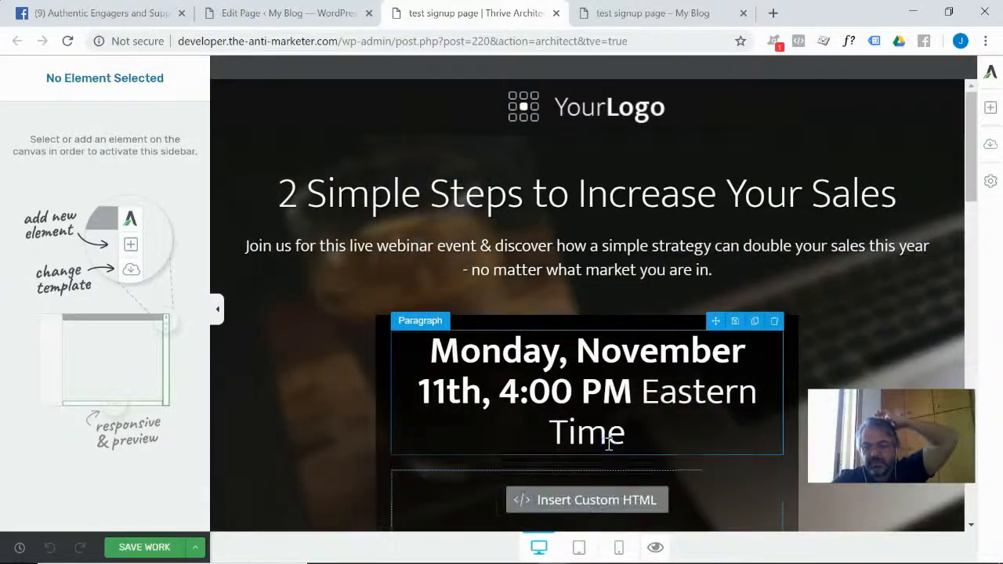
{"action": "left_click", "coordinate": [586, 499]}
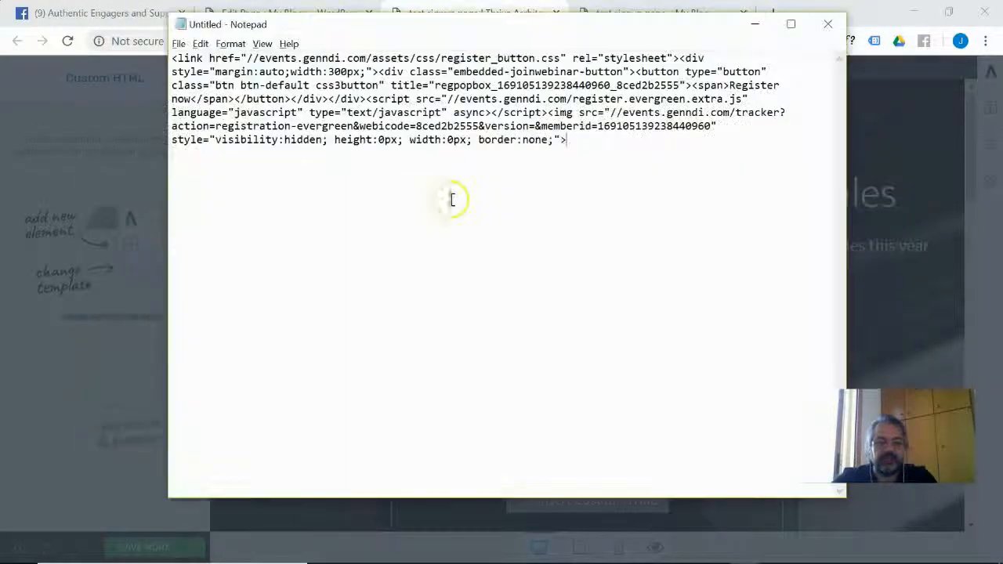
Paste the EverWebinar registration code into the Custom HTML block and save the page.
{"action": "key", "text": "ctrl+a"}
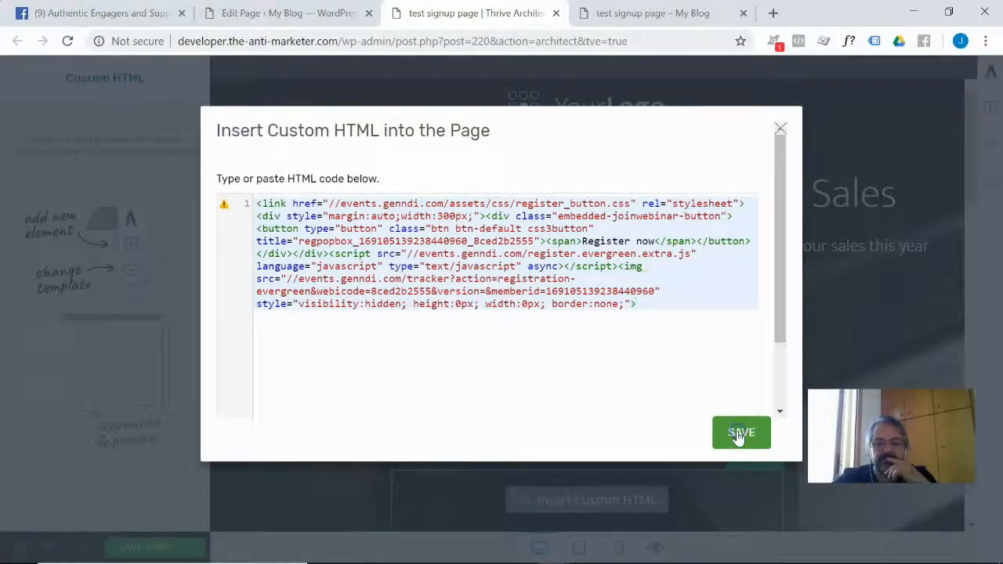
{"action": "left_click", "coordinate": [740, 433]}
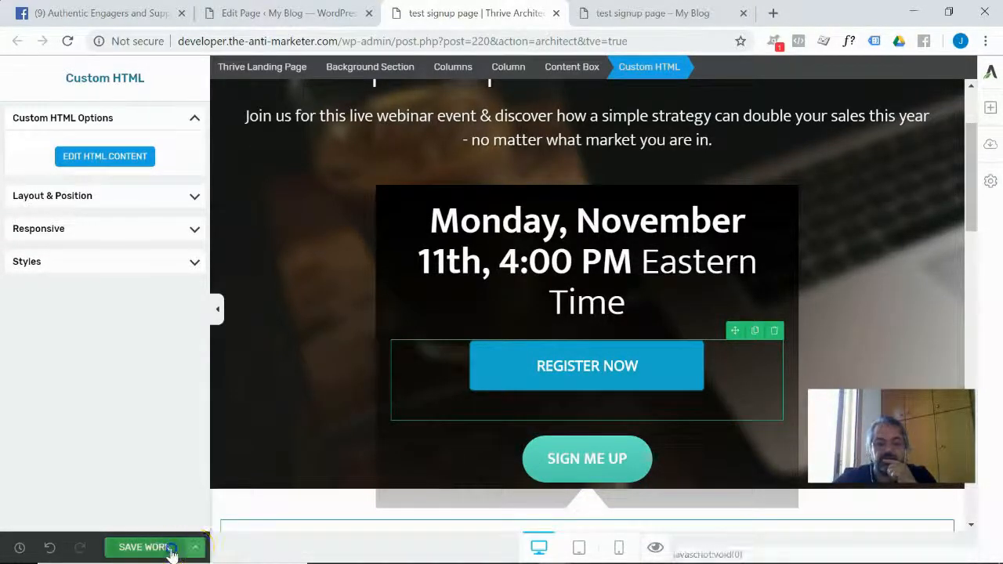
{"action": "left_click", "coordinate": [144, 546]}
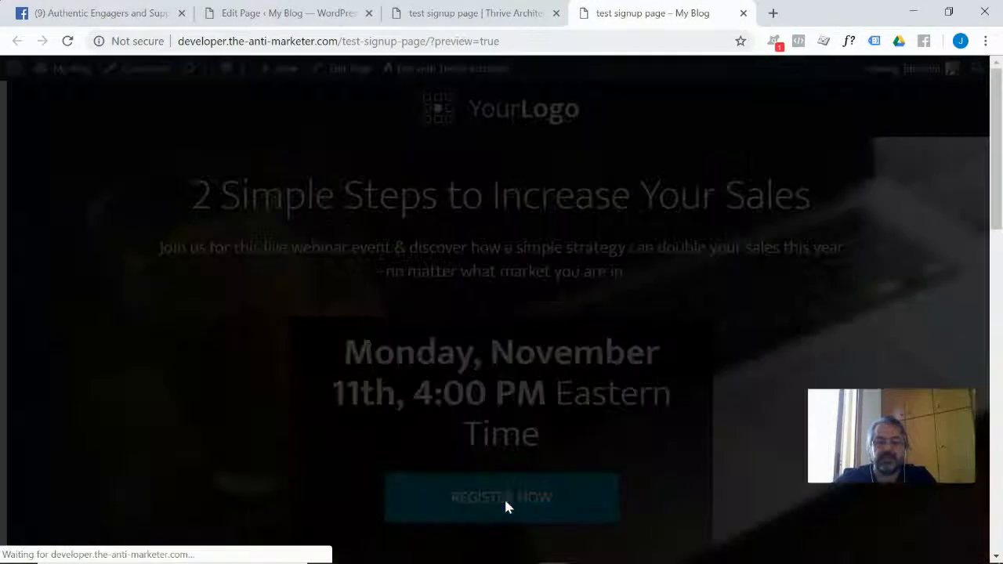
{"action": "left_click", "coordinate": [501, 497]}
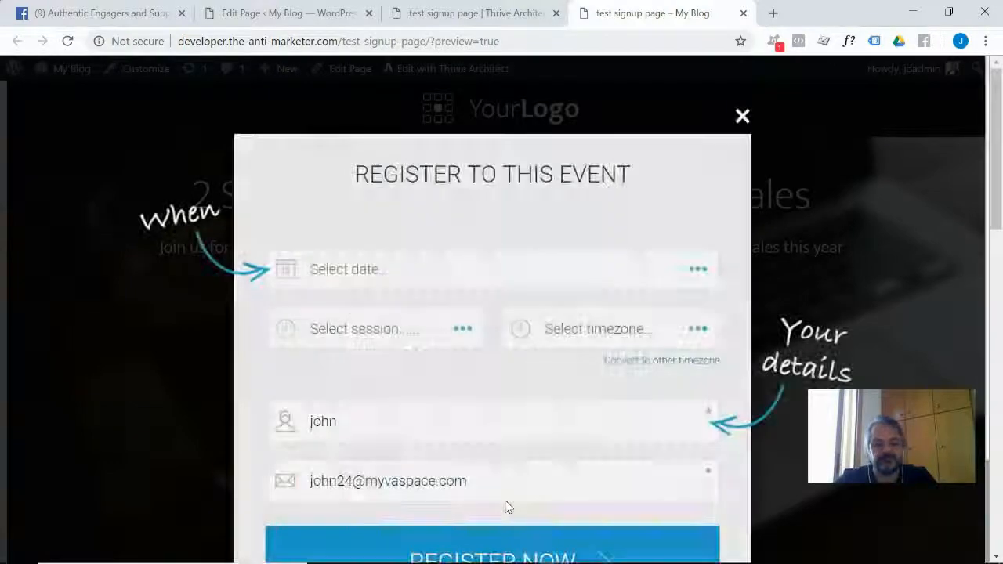
{"action": "left_click", "coordinate": [741, 116]}
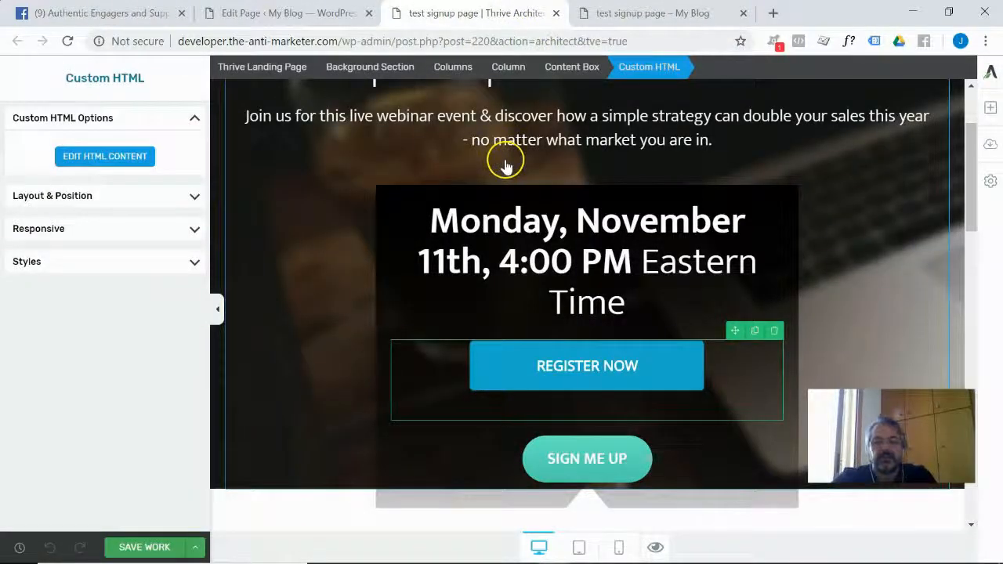
{"action": "mouse_move", "coordinate": [586, 365]}
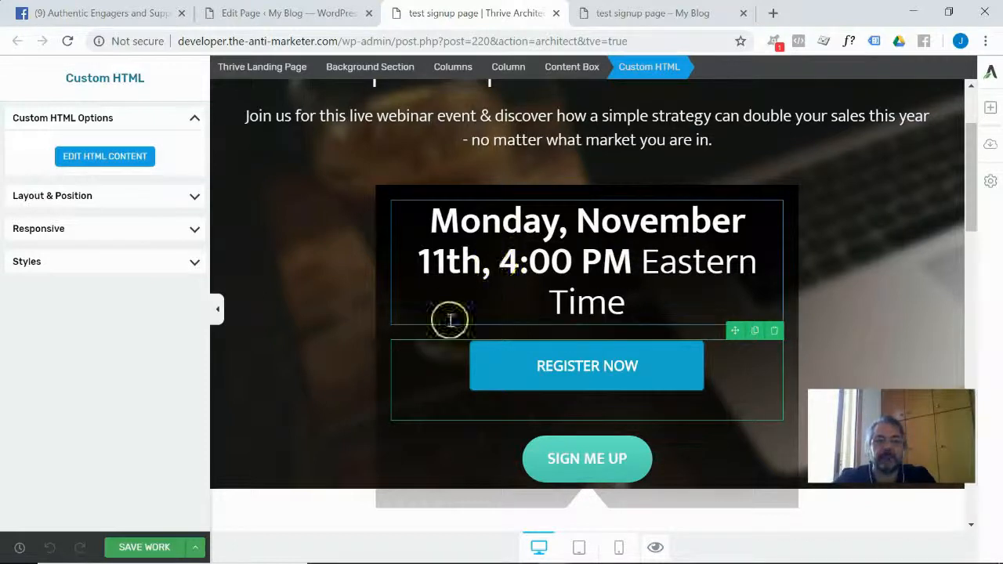
{"action": "mouse_move", "coordinate": [990, 144]}
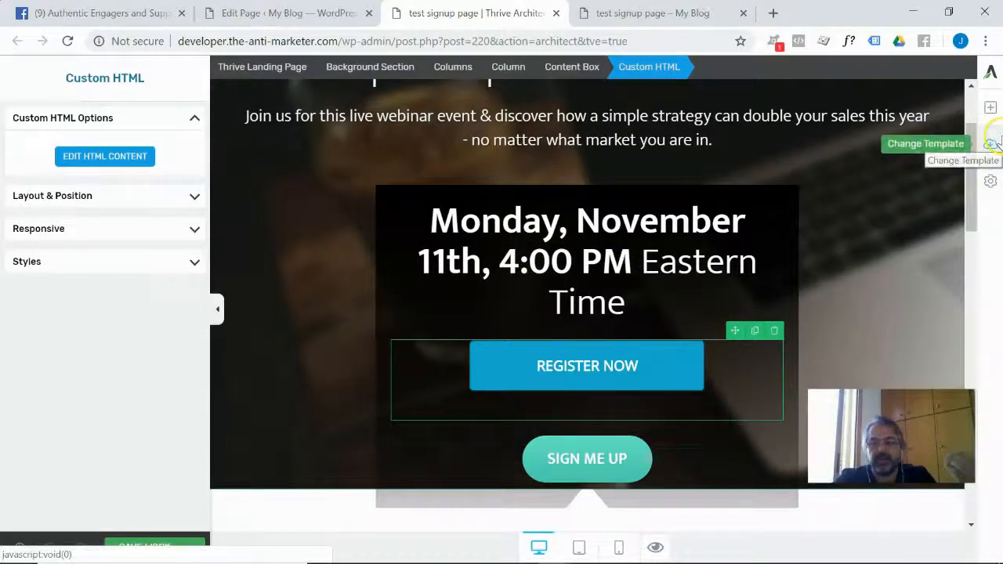
{"action": "mouse_move", "coordinate": [990, 182]}
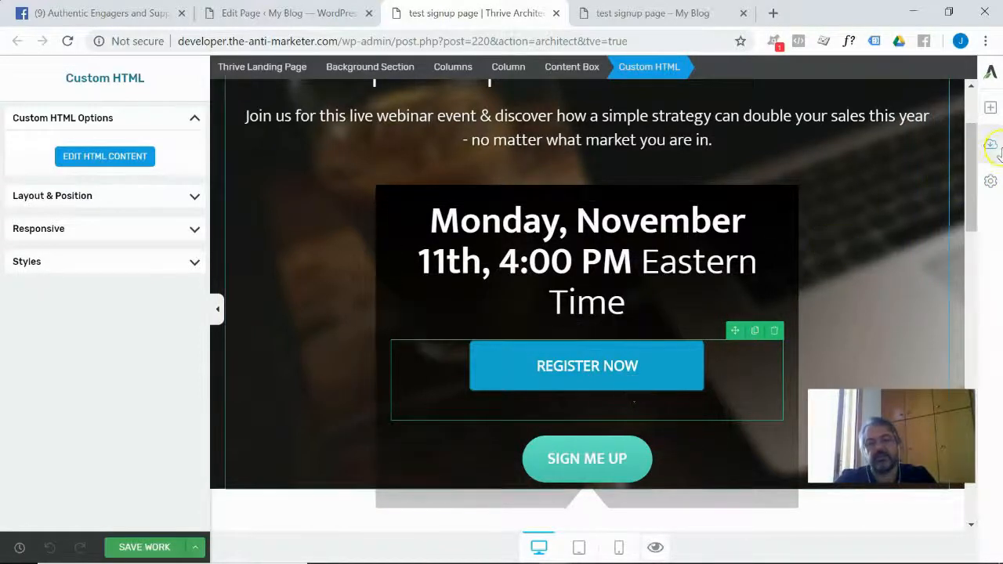
Navigate page settings to Advanced Settings and bring up the Custom CSS editor.
{"action": "left_click", "coordinate": [990, 182]}
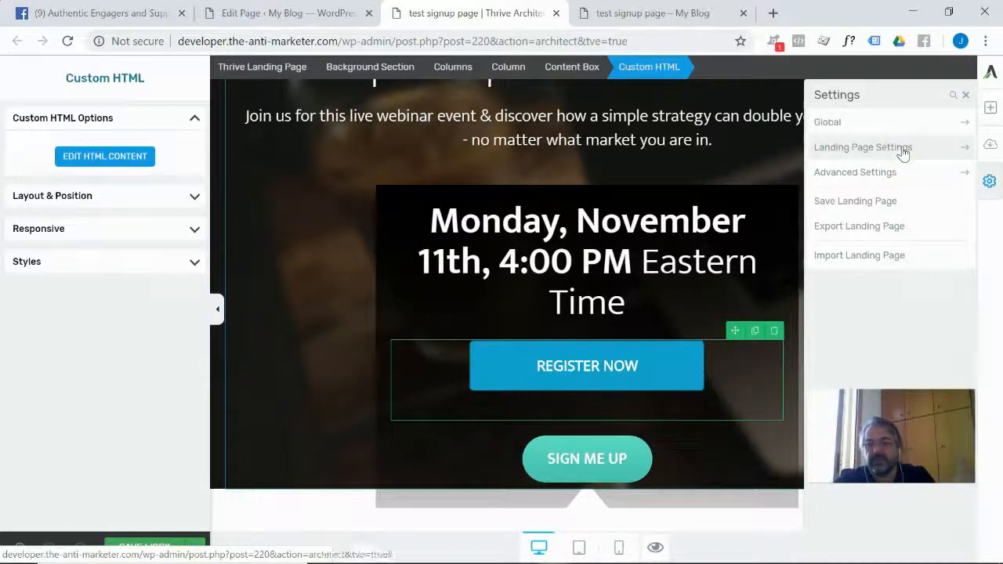
{"action": "left_click", "coordinate": [862, 147]}
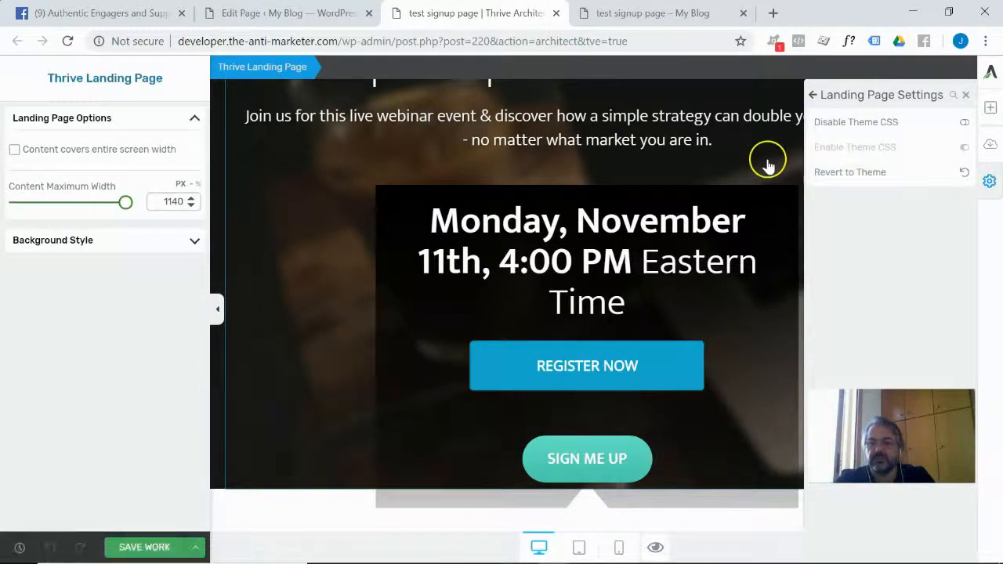
{"action": "left_click", "coordinate": [586, 337]}
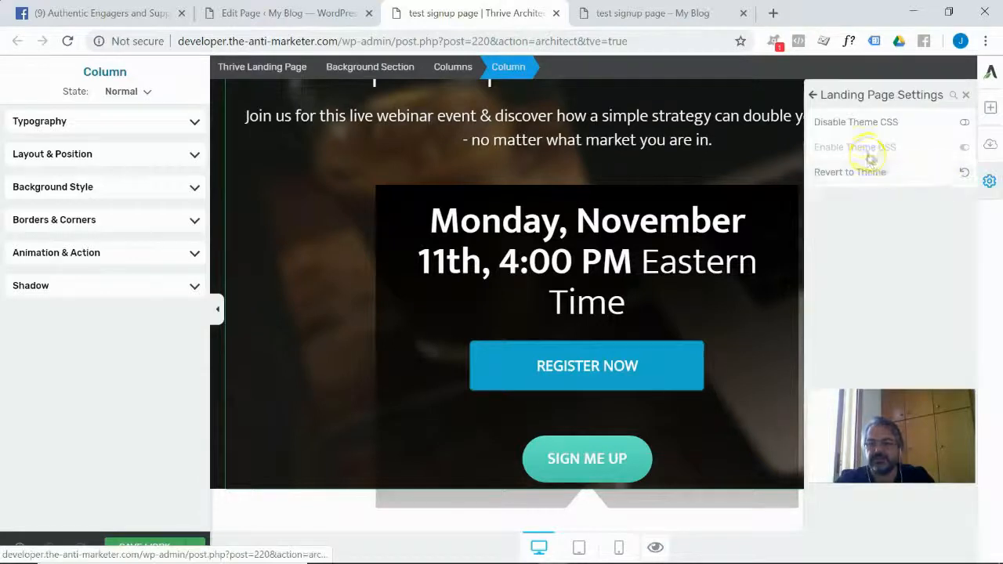
{"action": "left_click", "coordinate": [811, 94]}
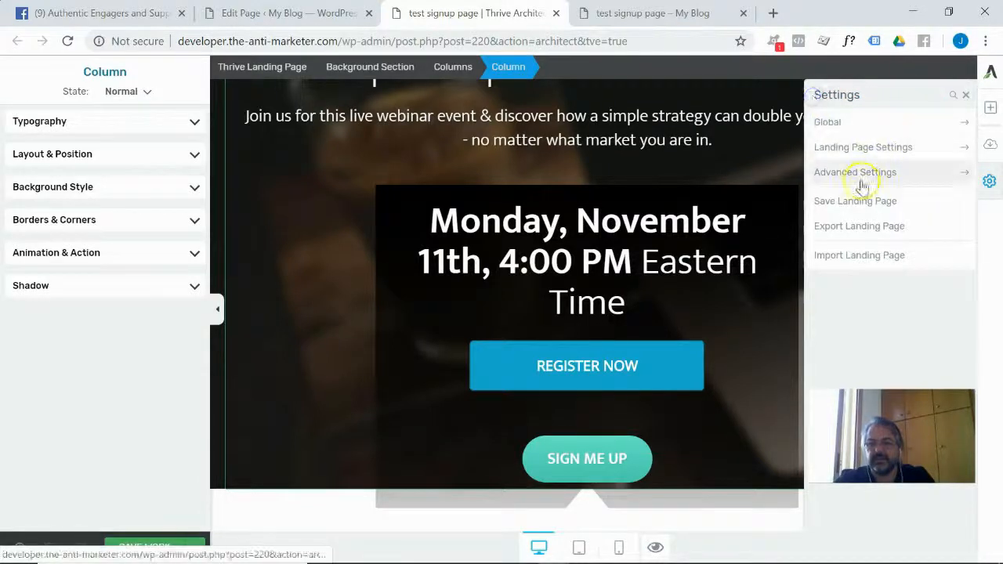
{"action": "left_click", "coordinate": [855, 171]}
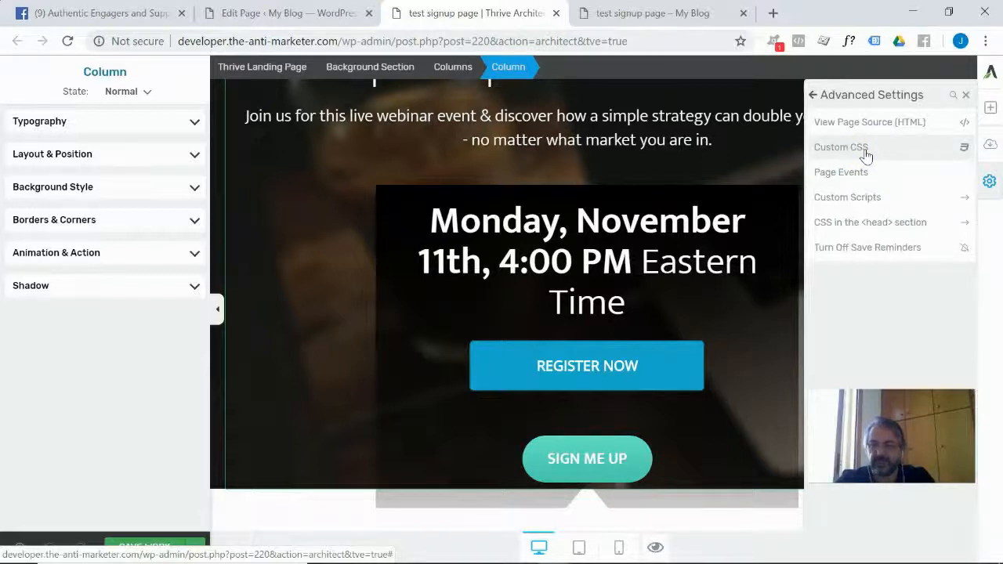
{"action": "left_click", "coordinate": [840, 147]}
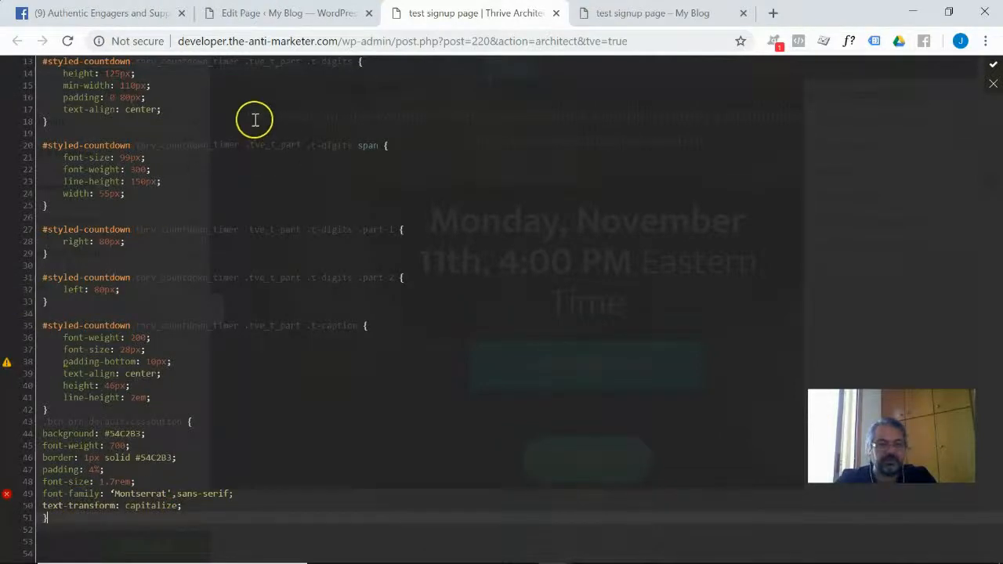
{"action": "mouse_move", "coordinate": [144, 457]}
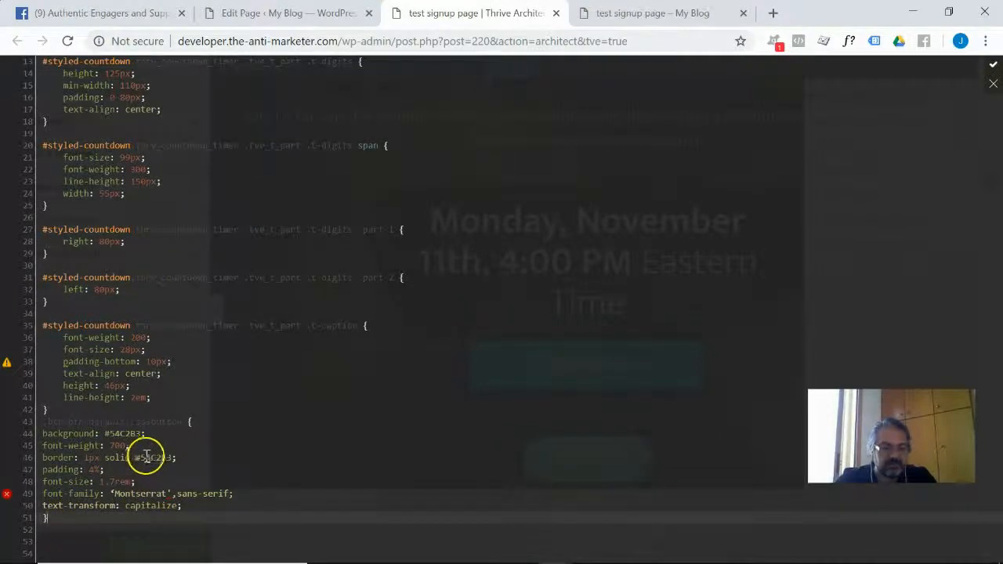
Review the button CSS and close the editor back to the sign-up page.
{"action": "double_click", "coordinate": [154, 457]}
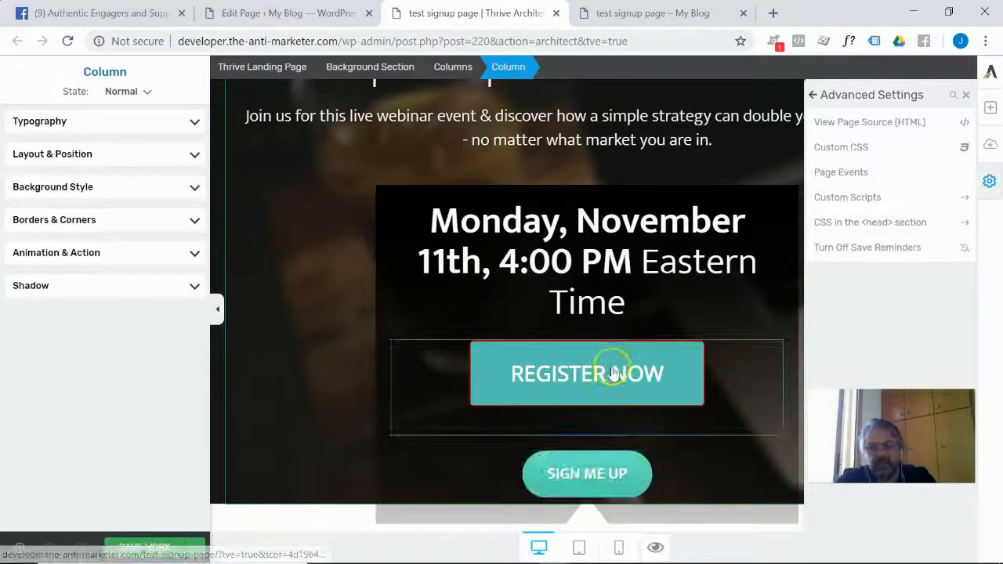
{"action": "left_click", "coordinate": [585, 373]}
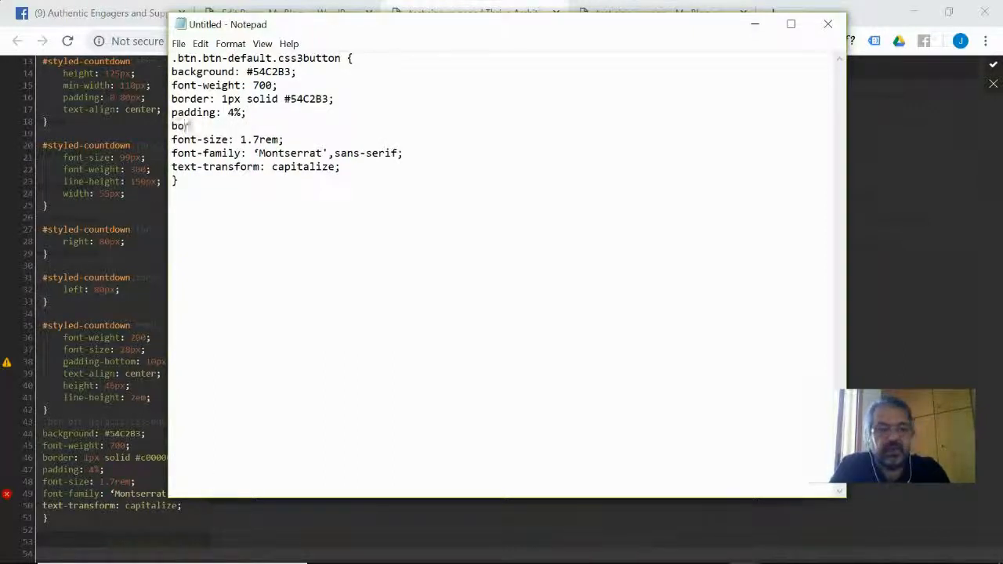
Give the button rule border-radius 25px, background #c00000 and a 3px border, then copy it for Custom CSS.
{"action": "type", "text": "der-rad"}
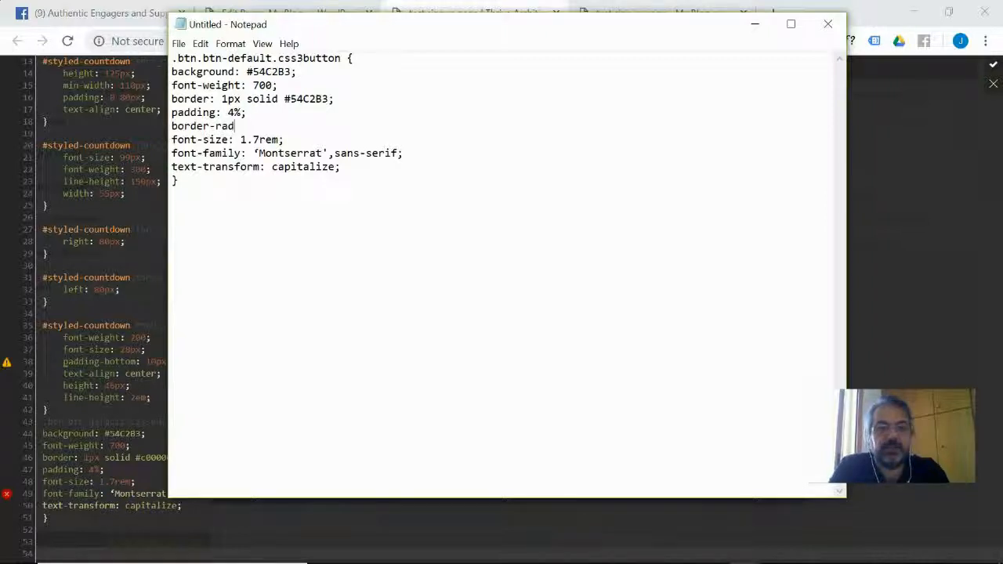
{"action": "type", "text": "ius:"}
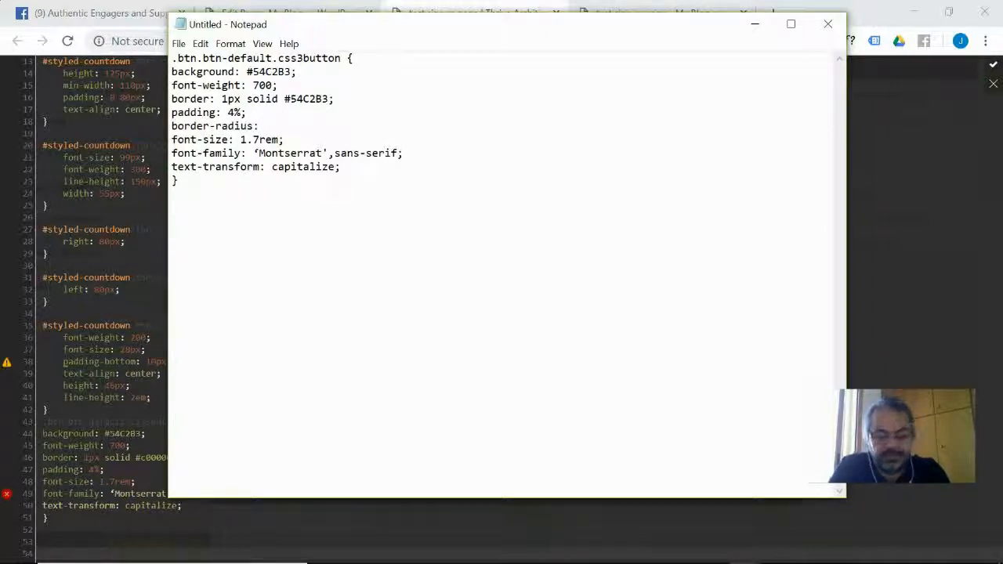
{"action": "type", "text": "25"}
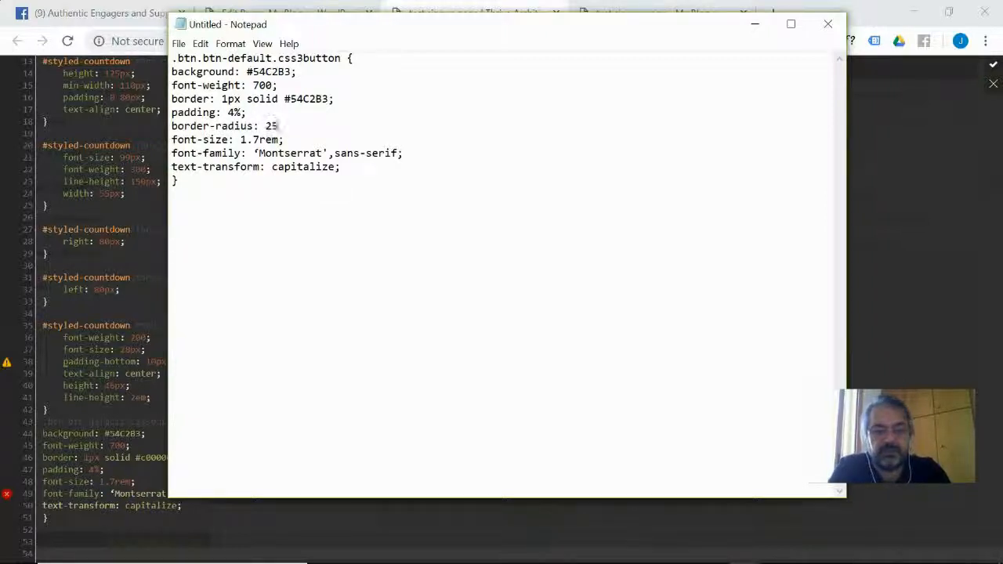
{"action": "type", "text": "px;"}
{"action": "left_click", "coordinate": [235, 72]}
{"action": "type", "text": "c"}
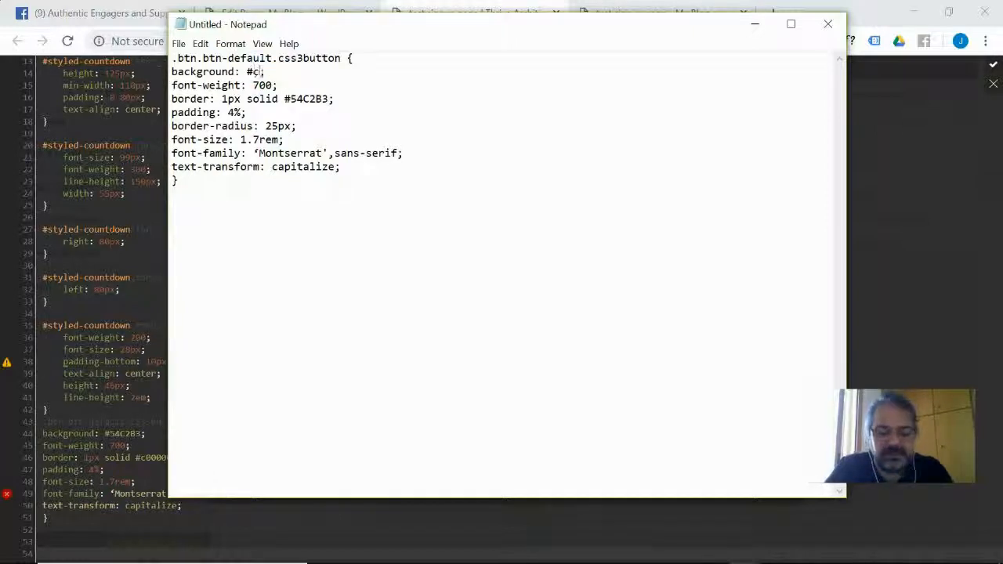
{"action": "type", "text": "00000;"}
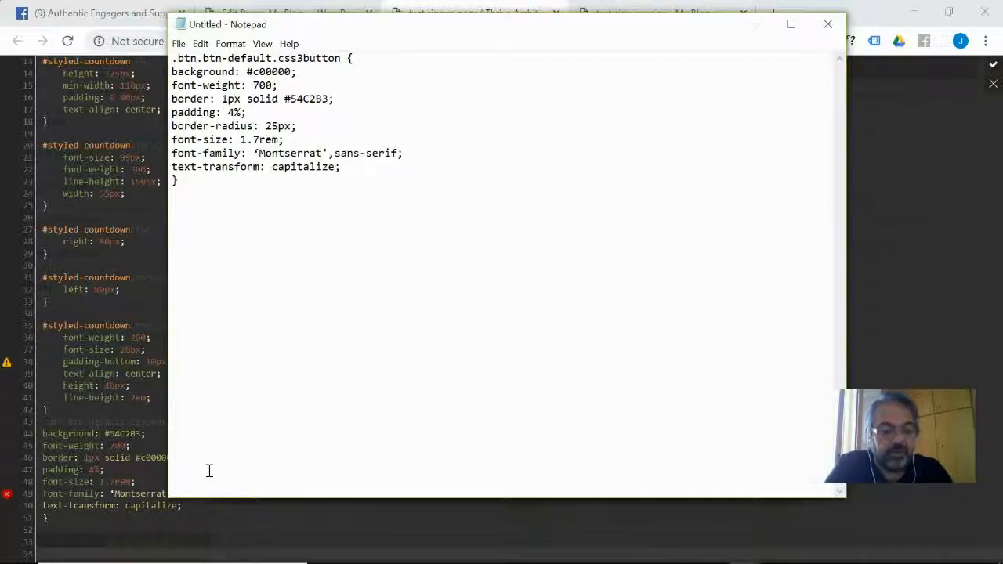
{"action": "type", "text": "3px"}
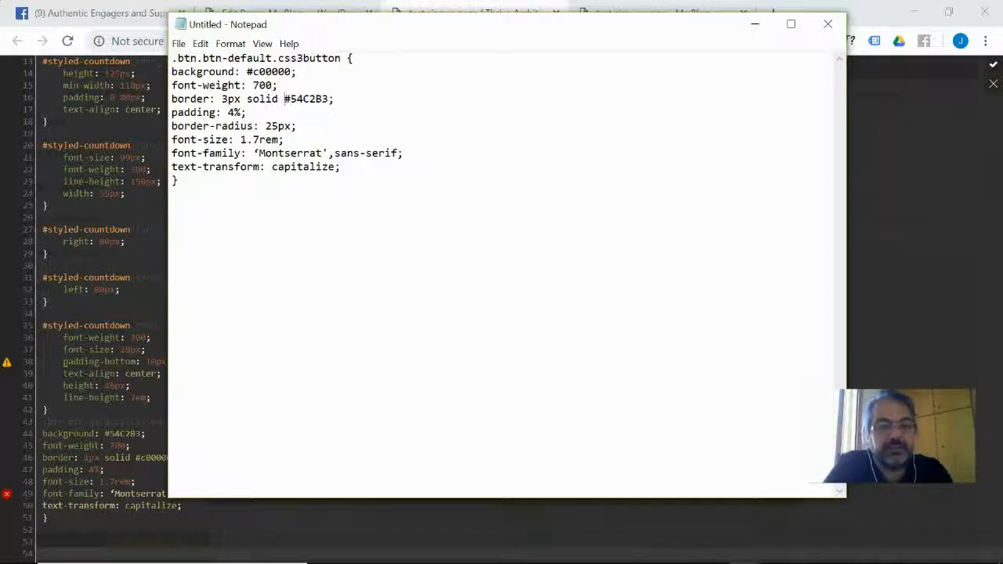
{"action": "double_click", "coordinate": [304, 99]}
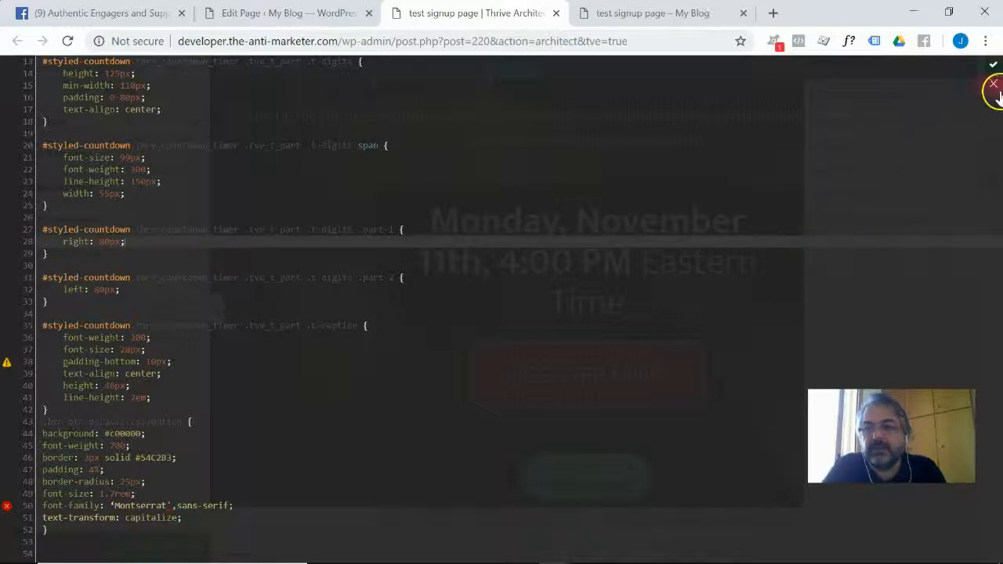
Apply the updated custom CSS and check the REGISTER NOW button shows red with rounded corners.
{"action": "left_click", "coordinate": [994, 84]}
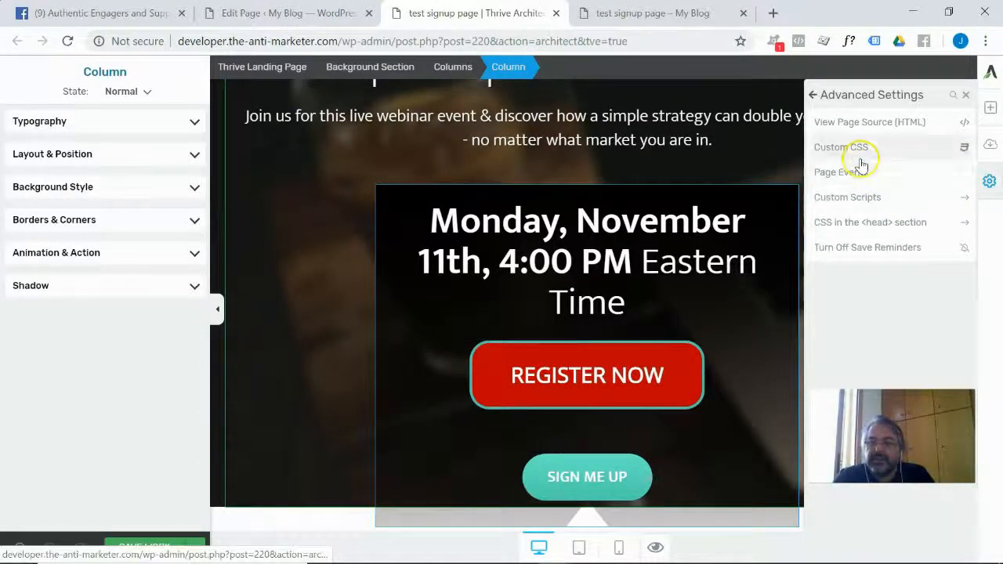
{"action": "left_click", "coordinate": [839, 147]}
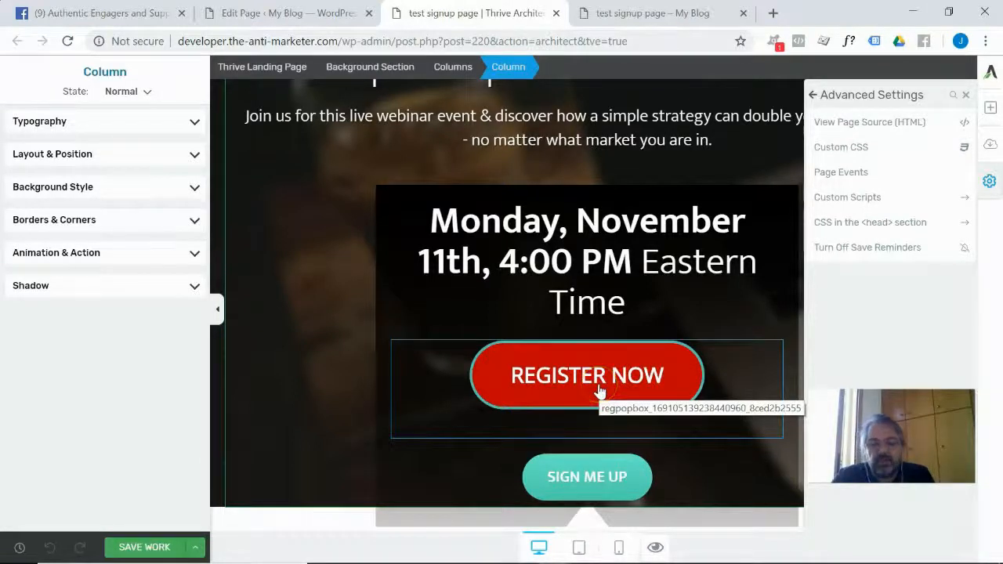
{"action": "left_click", "coordinate": [586, 374]}
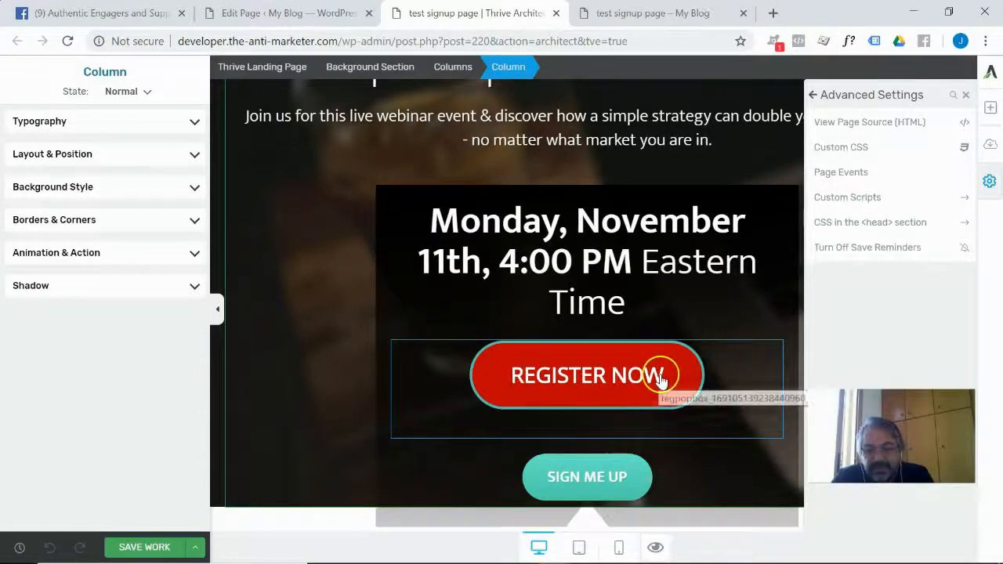
{"action": "mouse_move", "coordinate": [556, 375]}
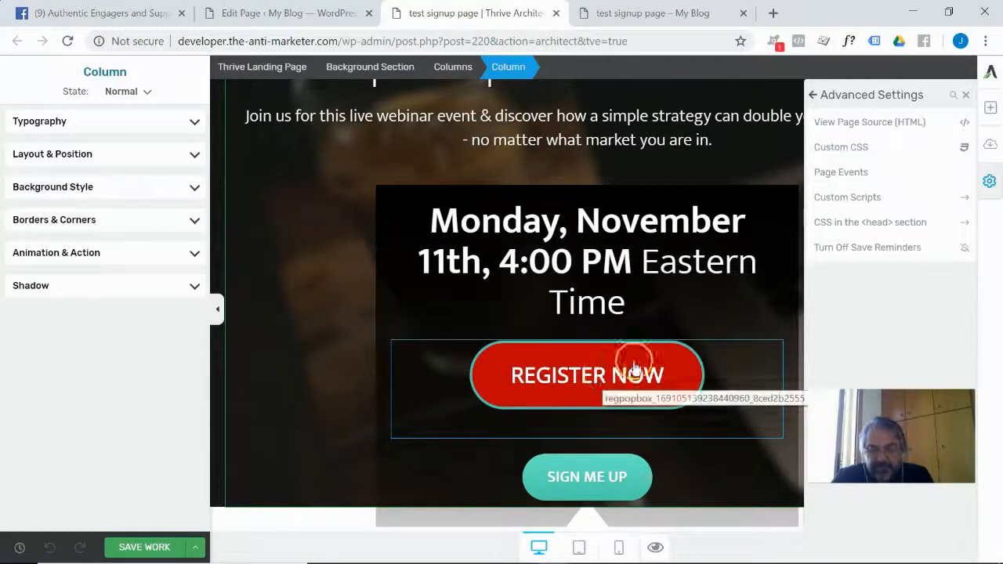
{"action": "left_click", "coordinate": [840, 147]}
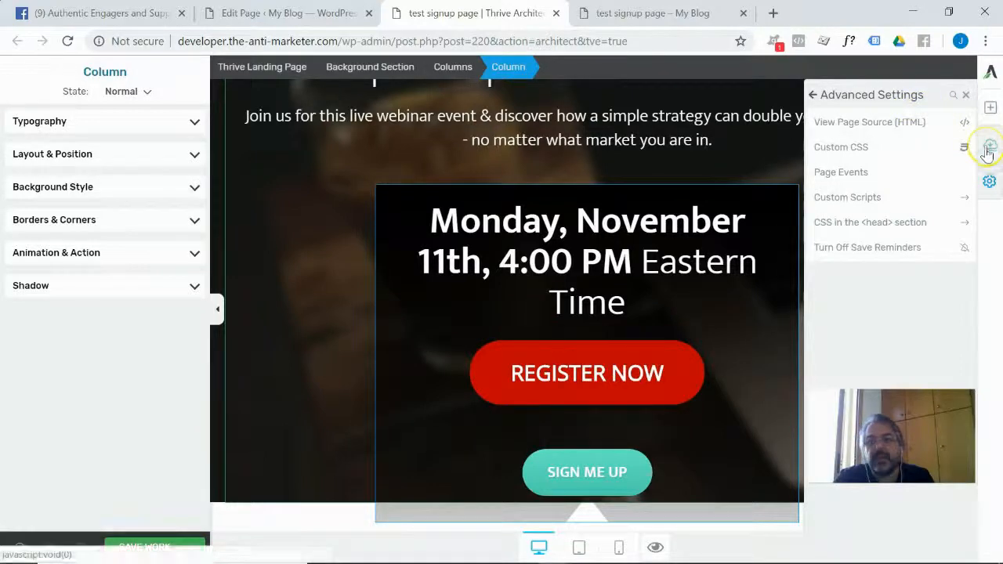
{"action": "left_click", "coordinate": [839, 147]}
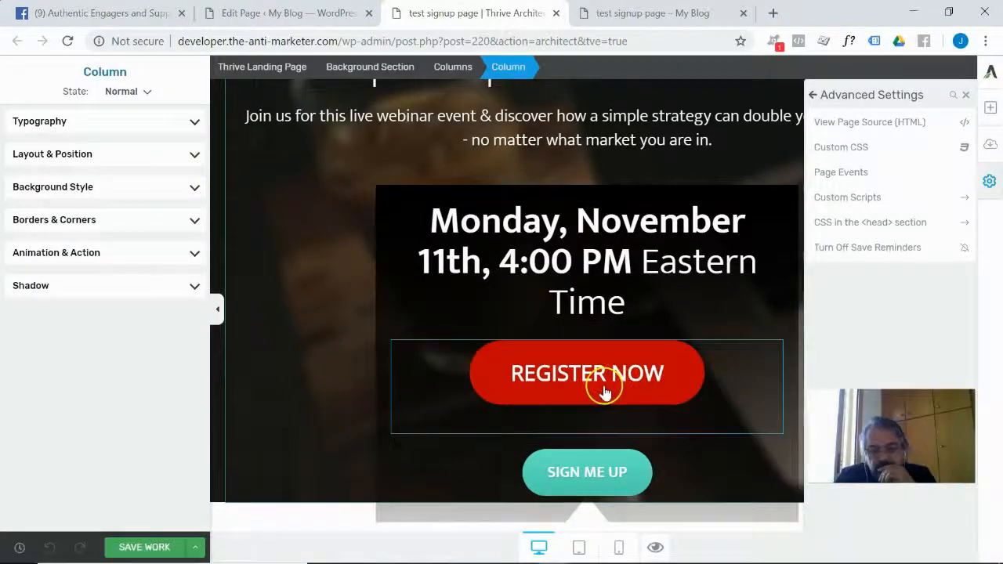
Edit the button's custom CSS padding and font size so REGISTER NOW renders larger.
{"action": "left_click", "coordinate": [586, 373]}
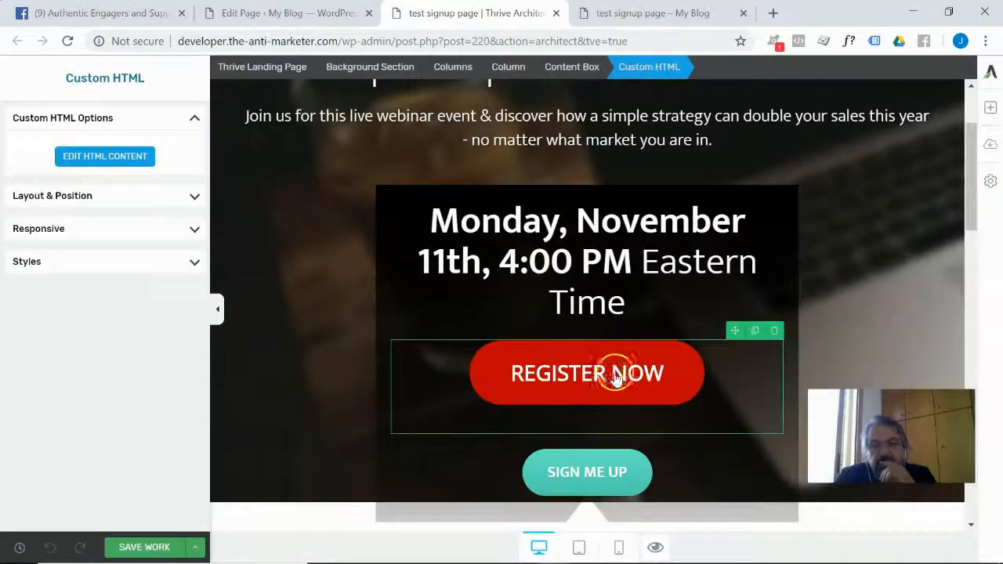
{"action": "mouse_move", "coordinate": [990, 180]}
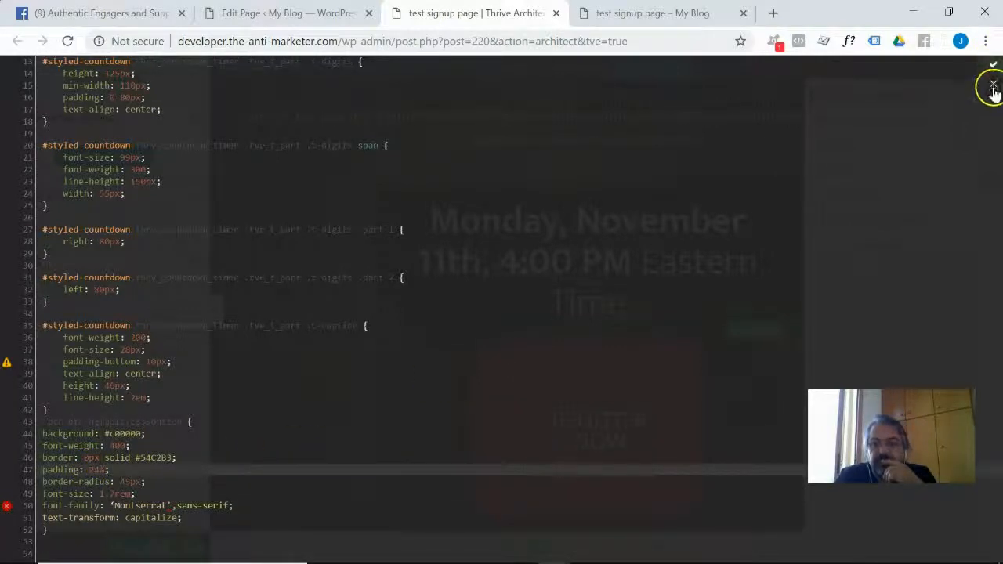
{"action": "left_click", "coordinate": [993, 84]}
{"action": "type", "text": "2"}
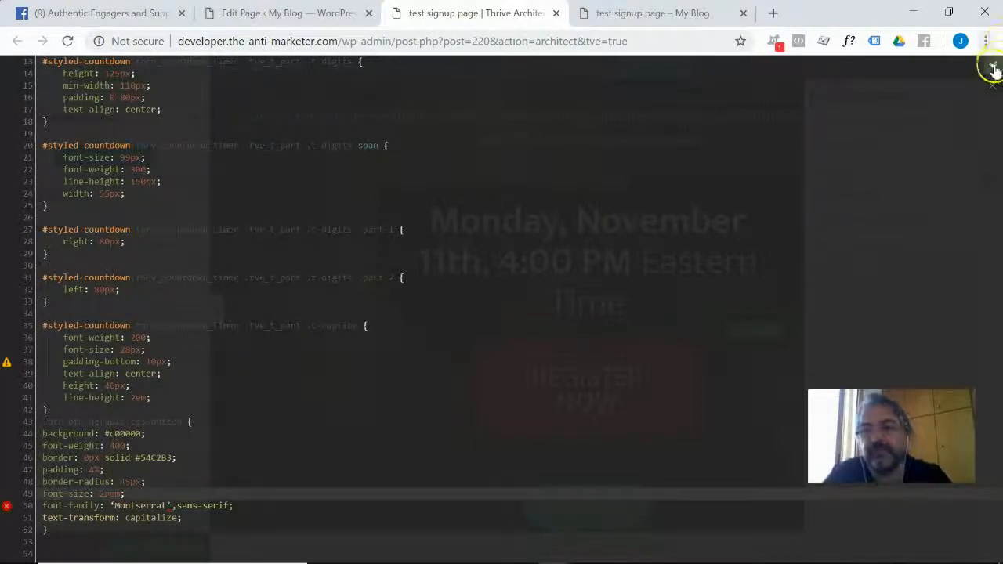
{"action": "left_click", "coordinate": [990, 69]}
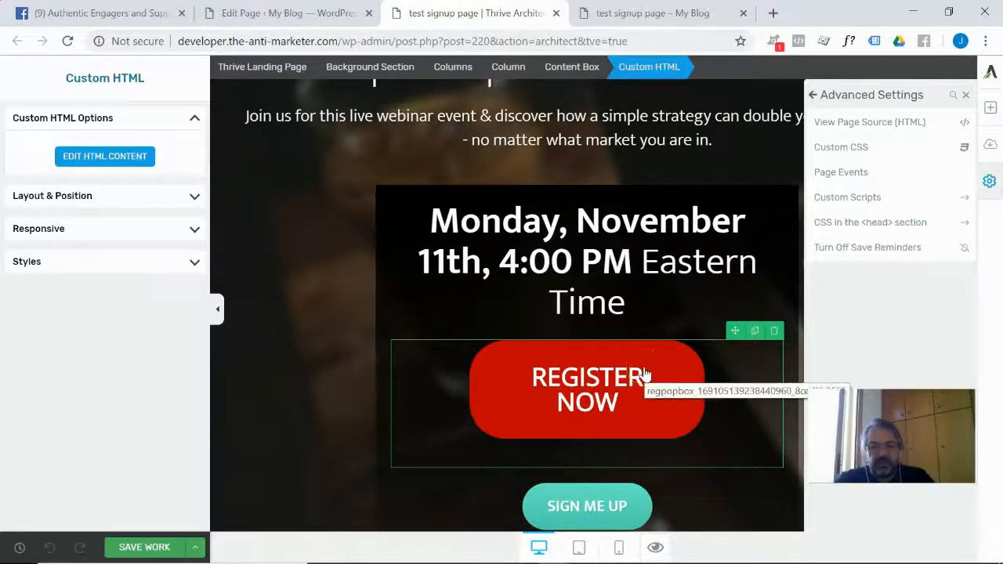
Widen the embedded button's div to 500px in its HTML content and save.
{"action": "left_click", "coordinate": [103, 157]}
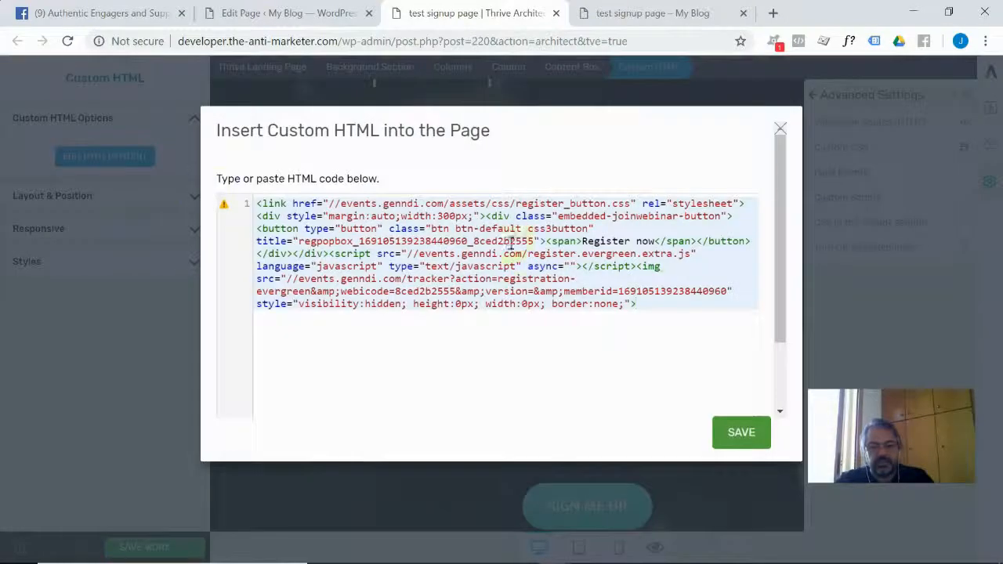
{"action": "left_click", "coordinate": [740, 432]}
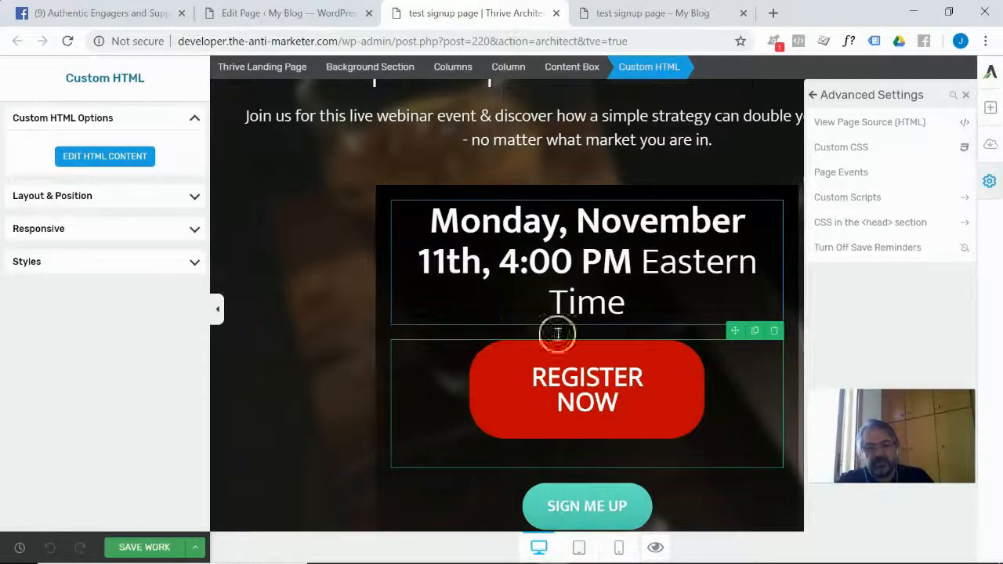
{"action": "left_click", "coordinate": [103, 157]}
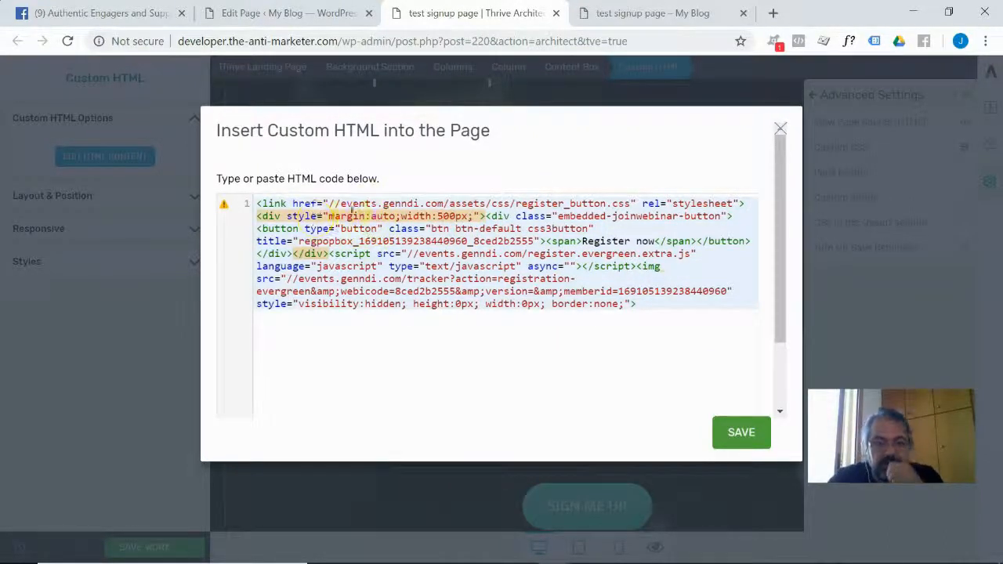
{"action": "left_click", "coordinate": [740, 433]}
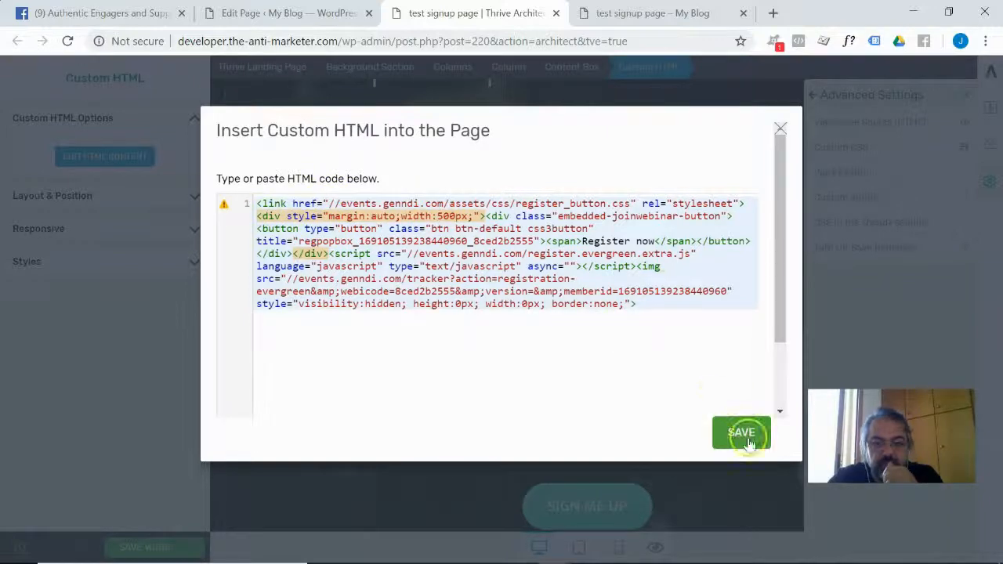
{"action": "left_click", "coordinate": [739, 433]}
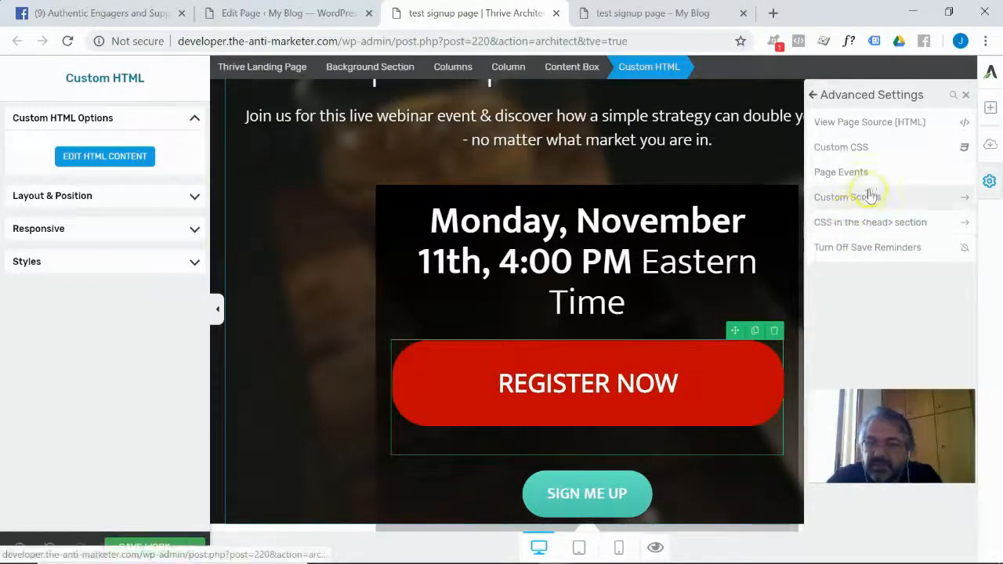
Reduce the button container width to 400px so REGISTER NOW fits on one line.
{"action": "left_click", "coordinate": [846, 198]}
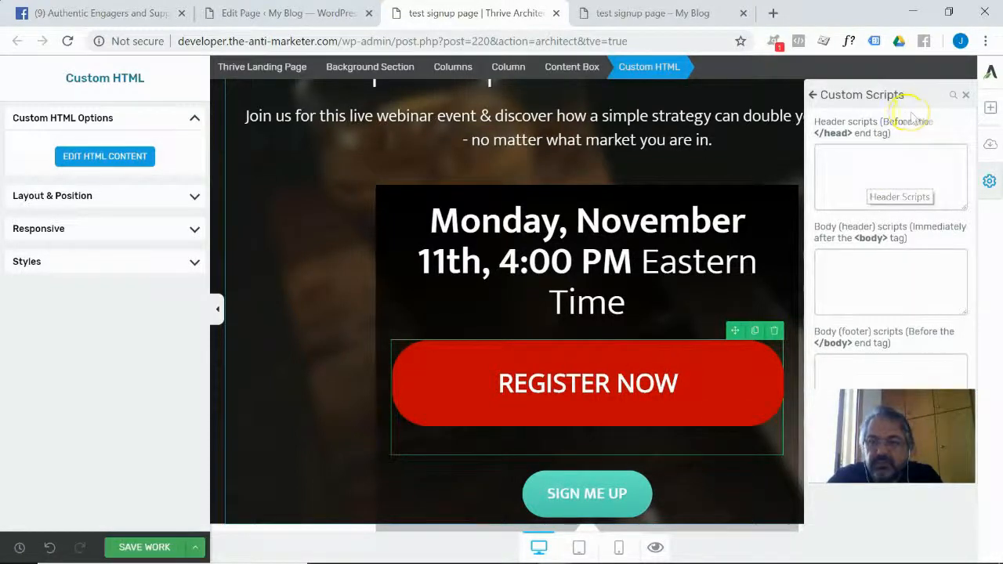
{"action": "left_click", "coordinate": [813, 94]}
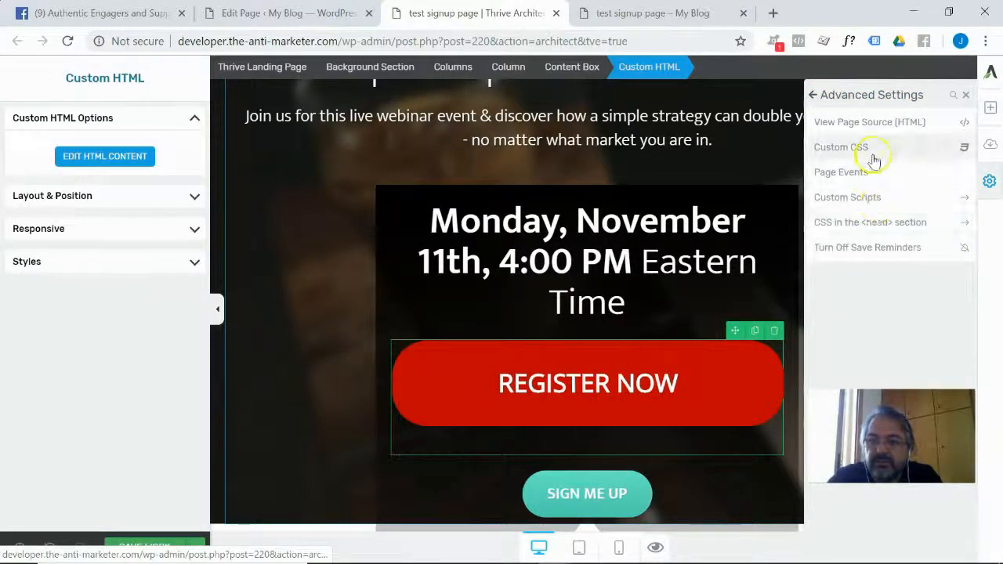
{"action": "left_click", "coordinate": [839, 147]}
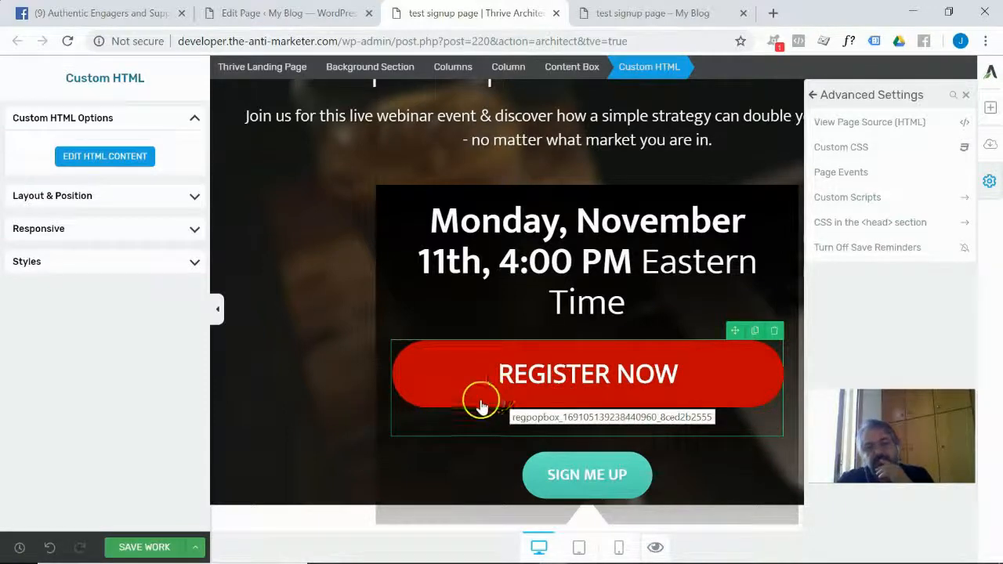
{"action": "left_click", "coordinate": [104, 157]}
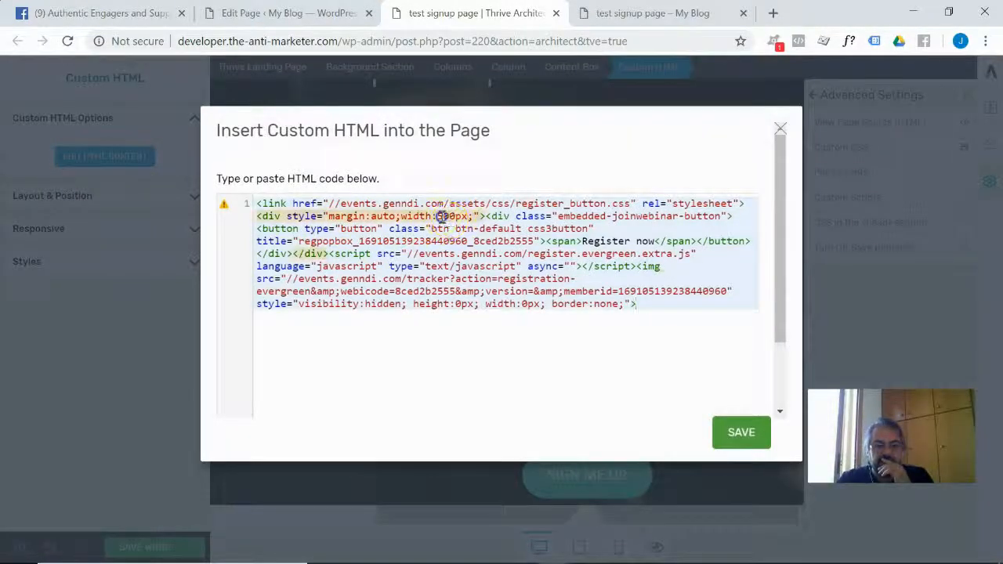
{"action": "type", "text": "400"}
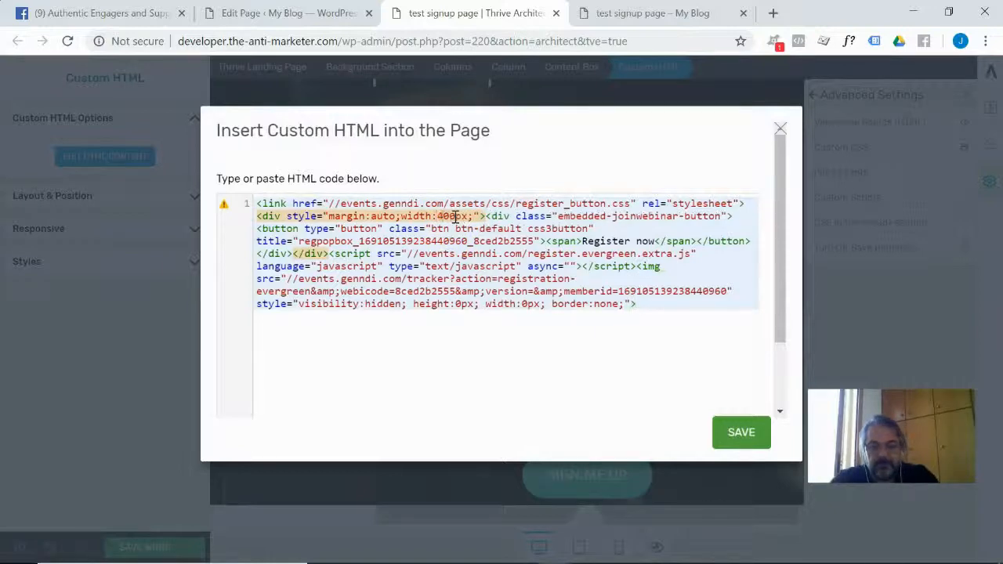
{"action": "left_click", "coordinate": [739, 433]}
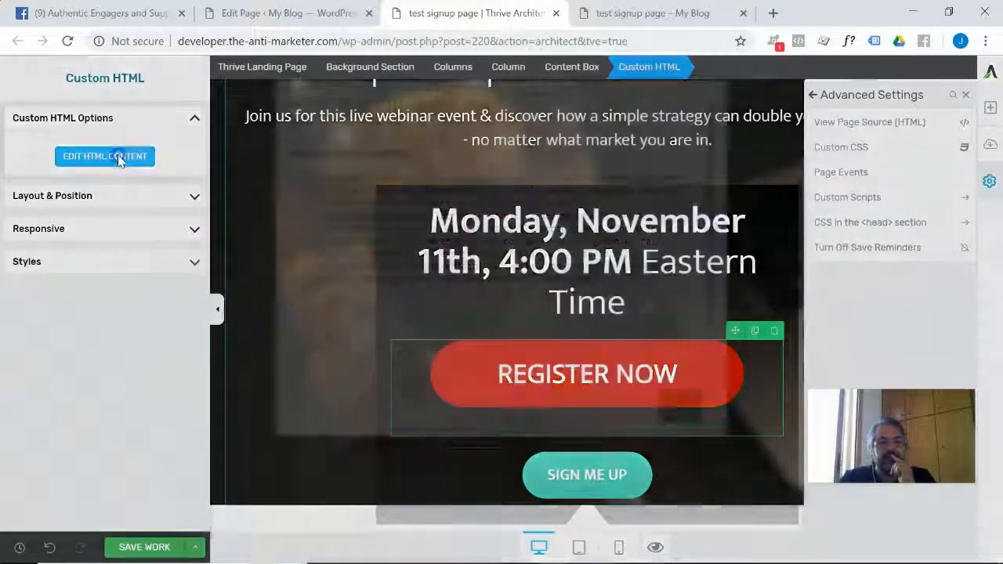
Copy the button HTML into Notepad and split it across lines so the label stands alone.
{"action": "left_click", "coordinate": [104, 157]}
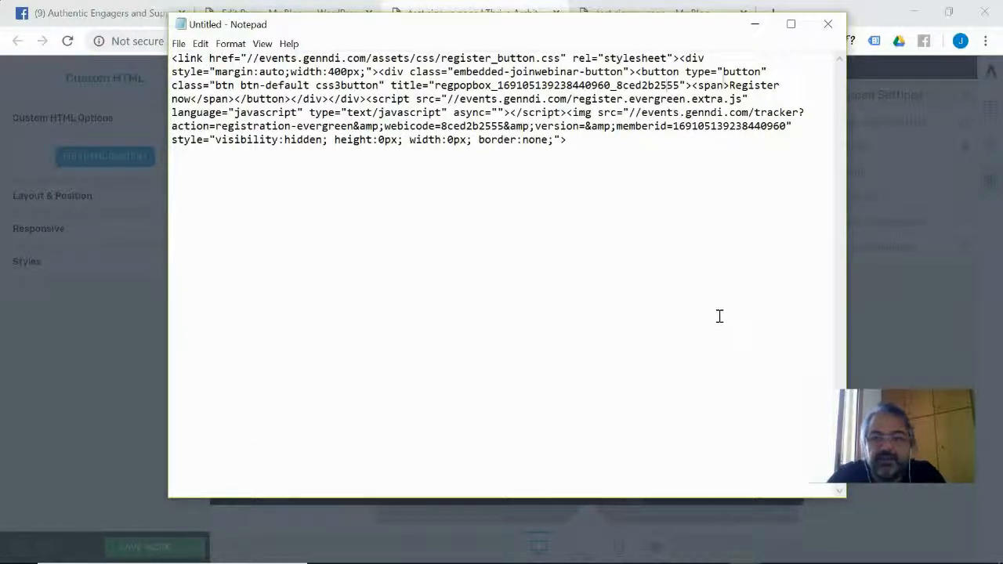
{"action": "double_click", "coordinate": [755, 85]}
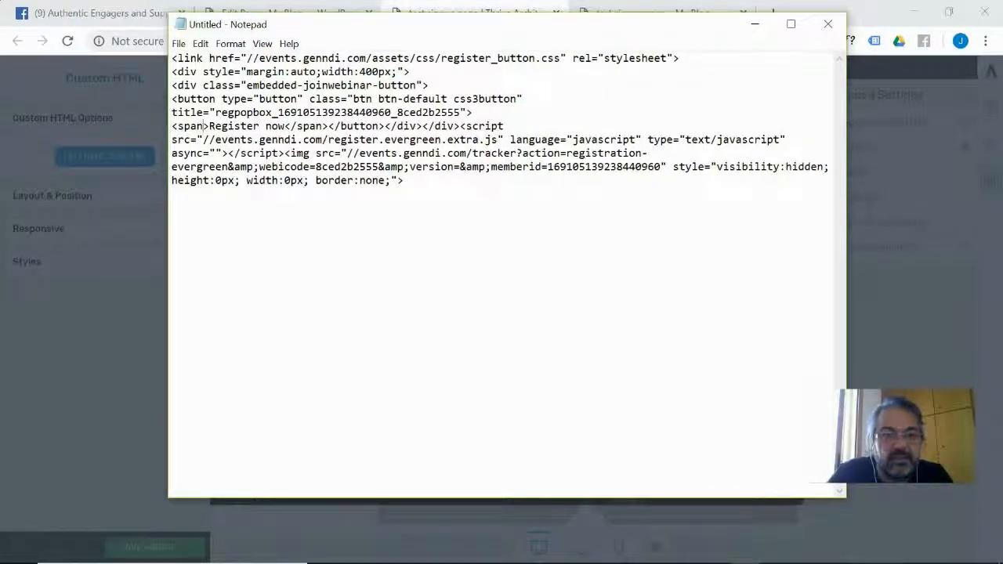
{"action": "key", "text": "Enter"}
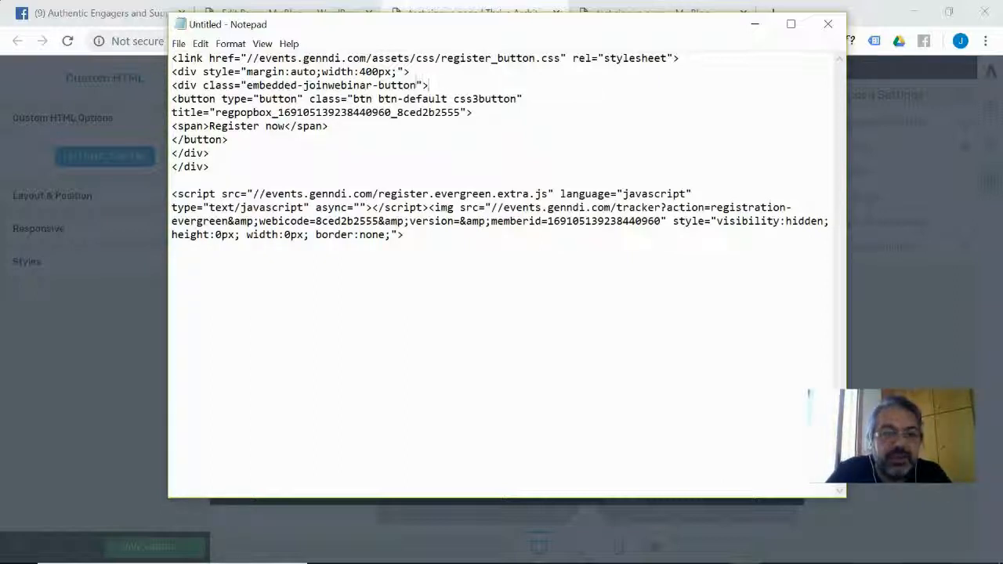
{"action": "double_click", "coordinate": [383, 72]}
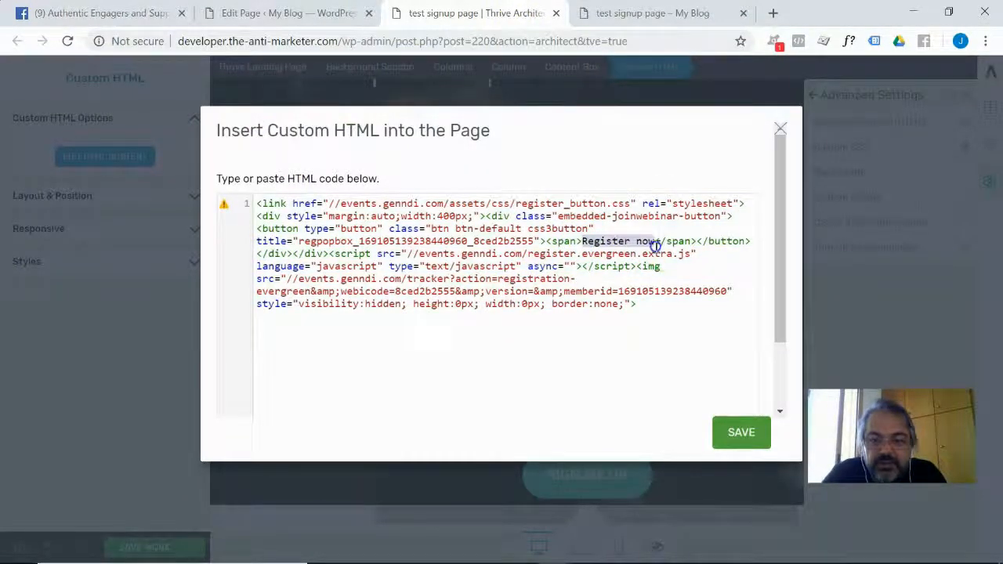
Replace the span label with 'CLAIM YOUR SPOT NOW' and save the button code.
{"action": "type", "text": "CLAIM"}
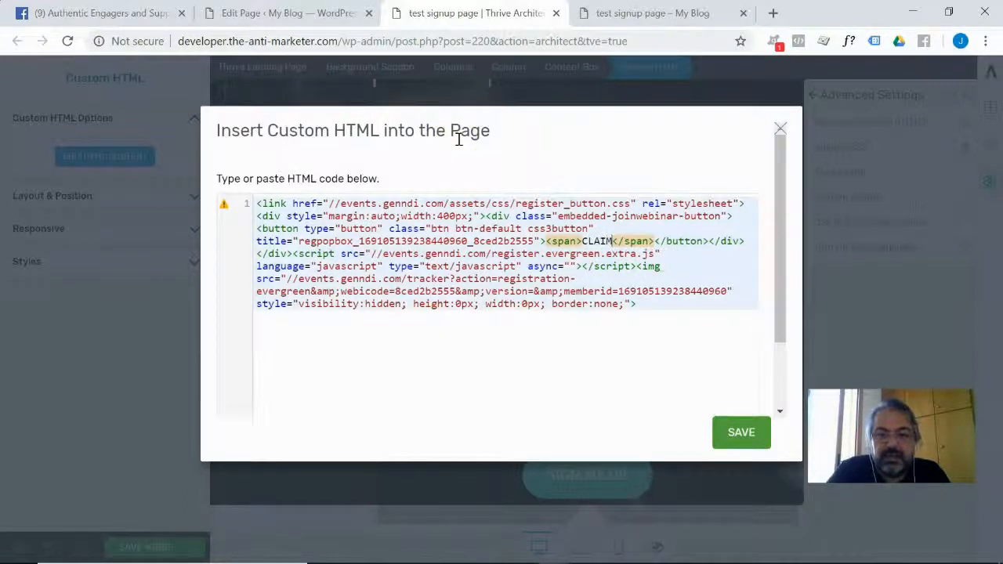
{"action": "type", "text": "YOUR SPOT NOW"}
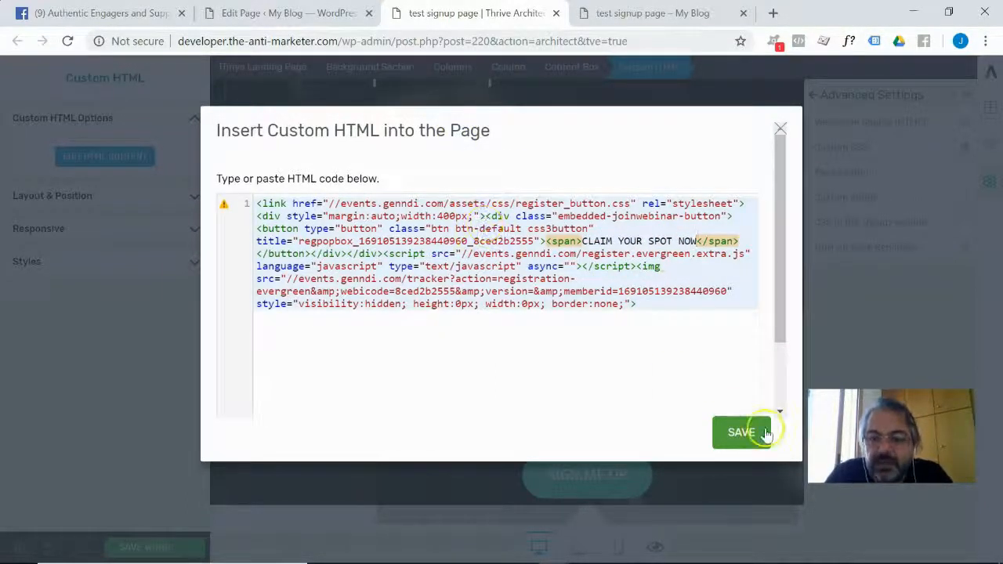
{"action": "left_click", "coordinate": [739, 432]}
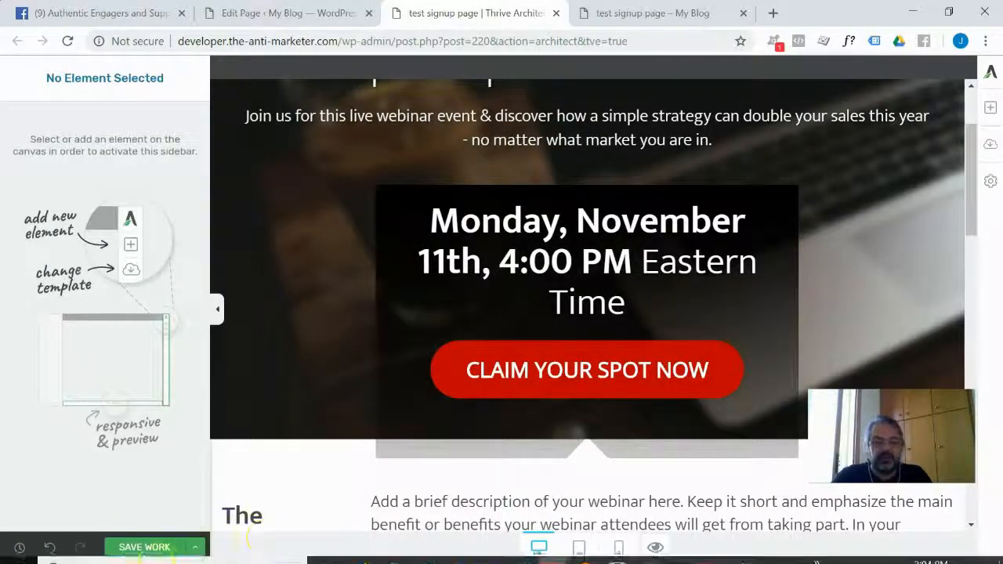
Save all page changes, then switch to the Notepad window holding the original embed code.
{"action": "left_click", "coordinate": [144, 546]}
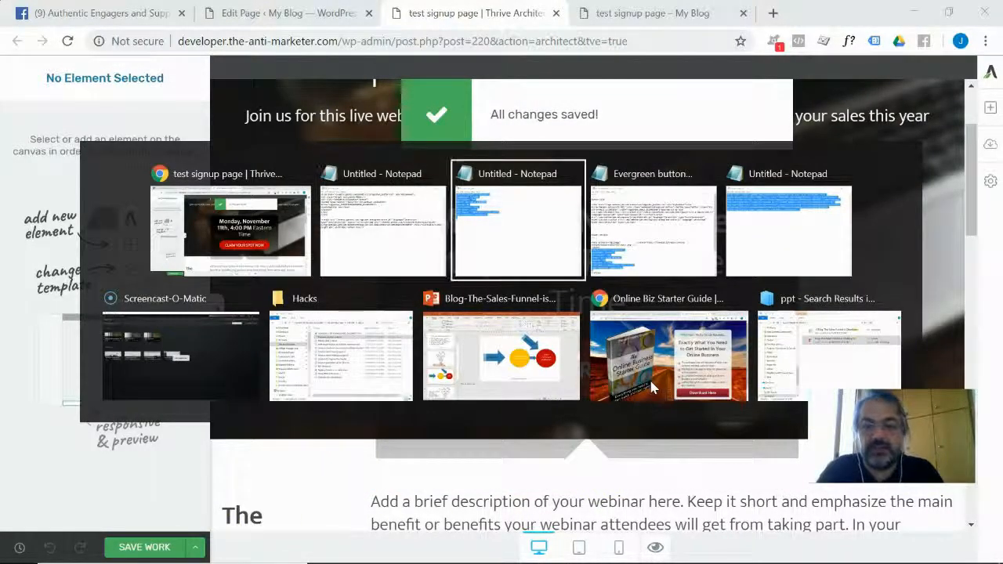
{"action": "left_click", "coordinate": [517, 227]}
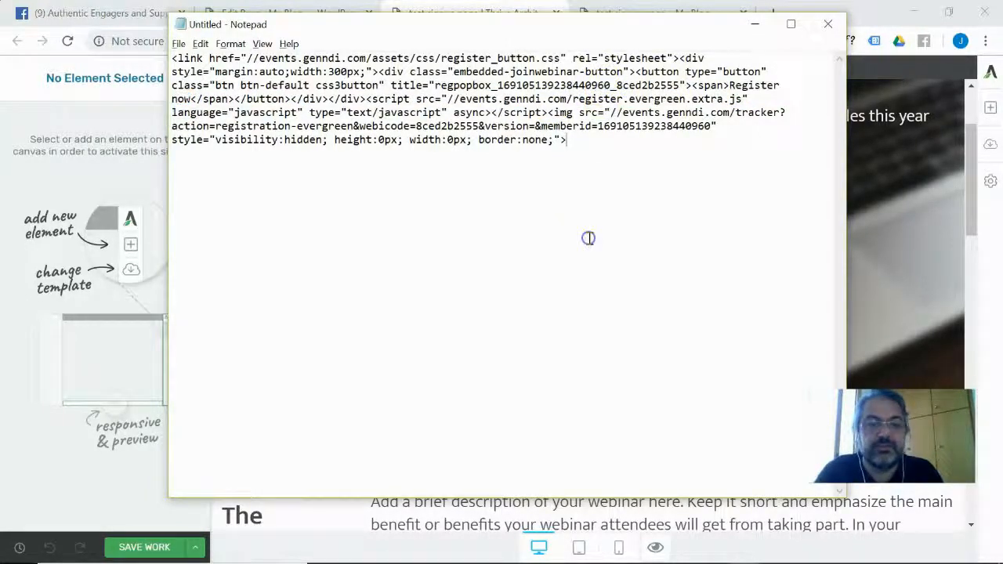
{"action": "key", "text": "alt+tab"}
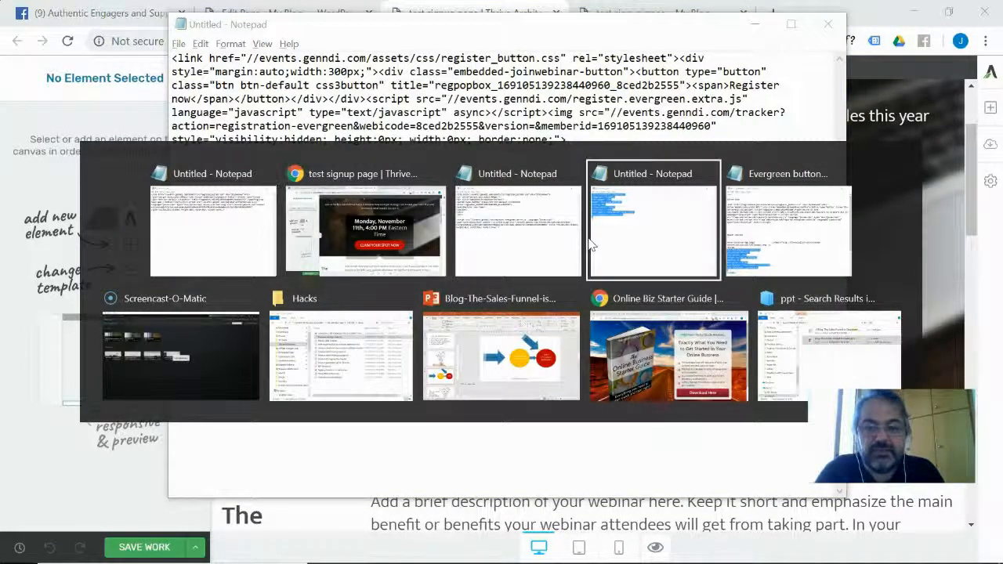